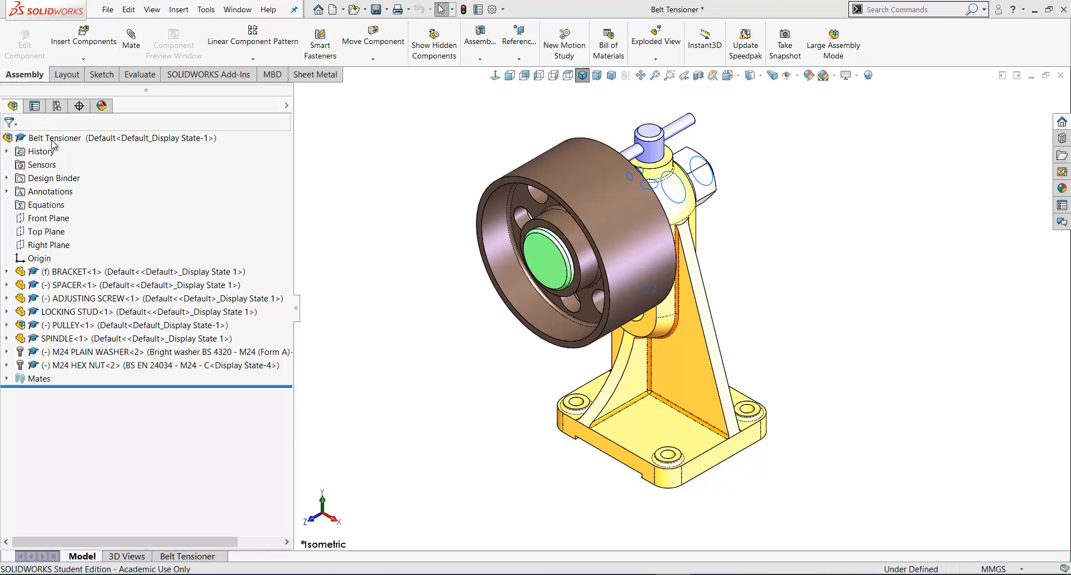
mouse_move(100, 145)
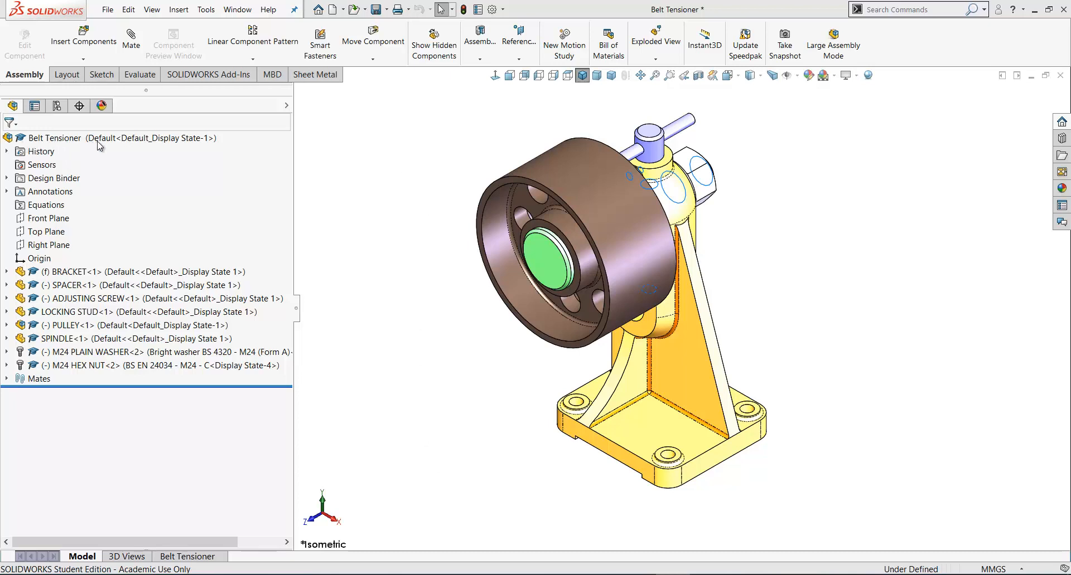
mouse_move(102, 149)
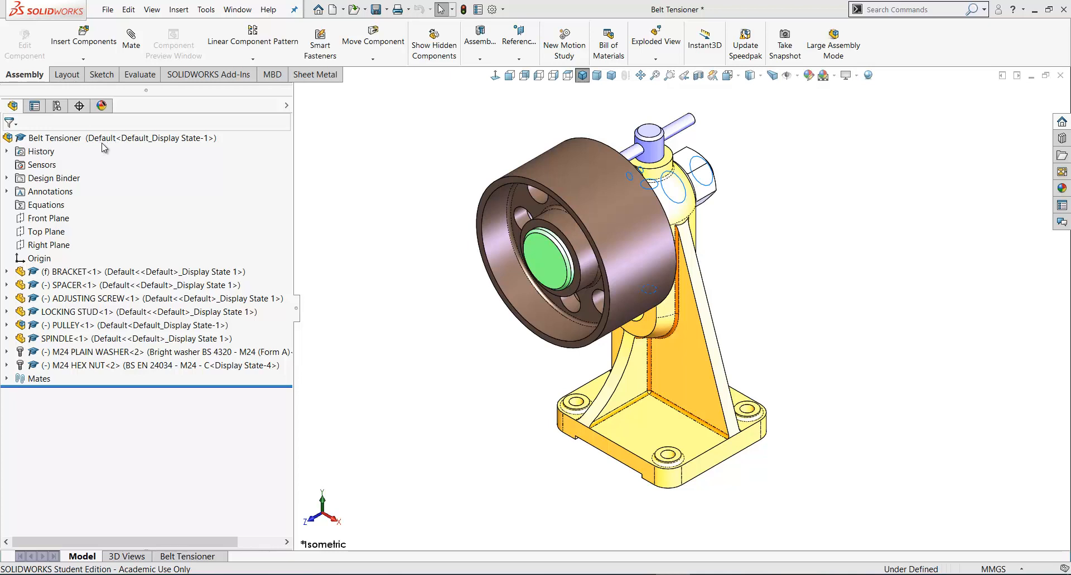
mouse_move(61, 149)
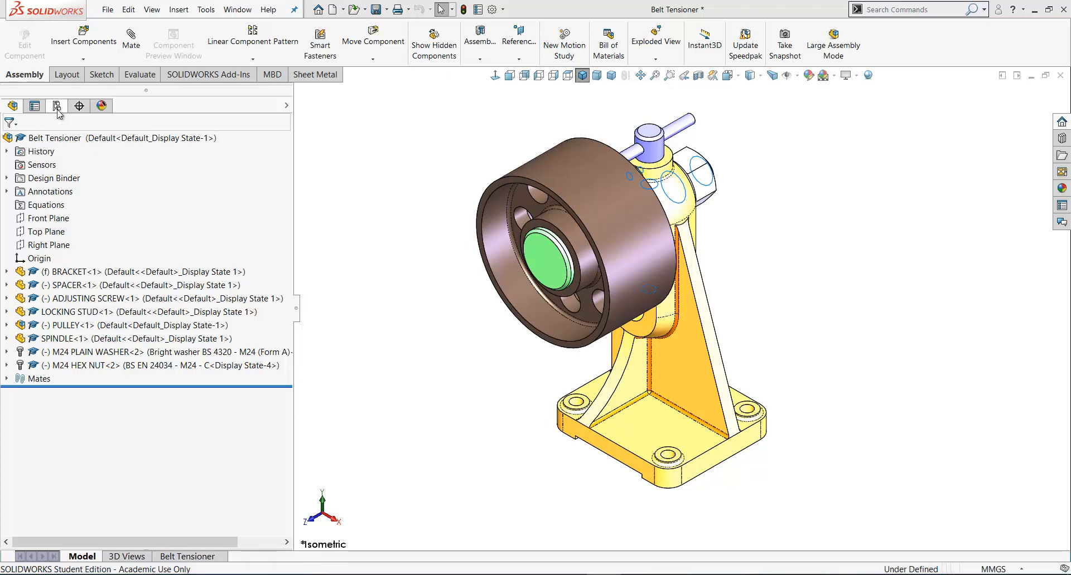
Step: Show the Belt Tensioner's configurations (Default, Exploded) and display states
click(34, 106)
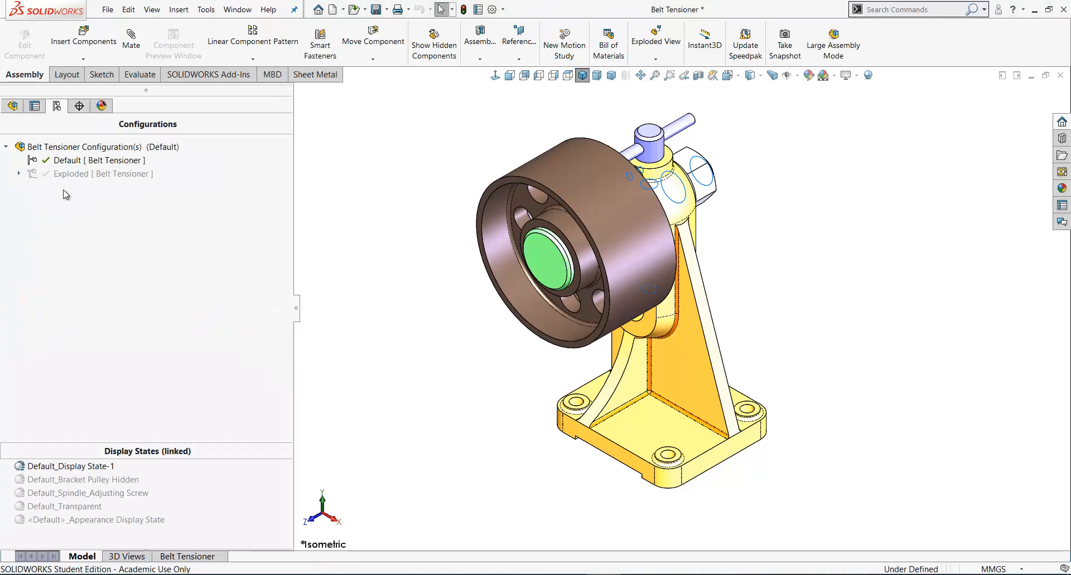
mouse_move(65, 169)
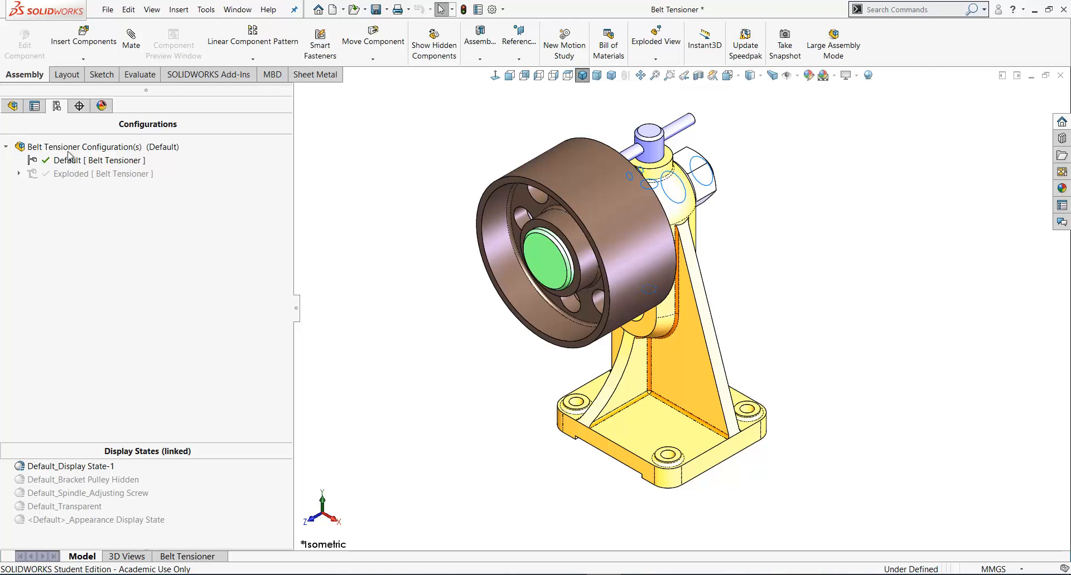
Step: Add an active configuration named Cutaway and return to the FeatureManager design tree
right_click(82, 146)
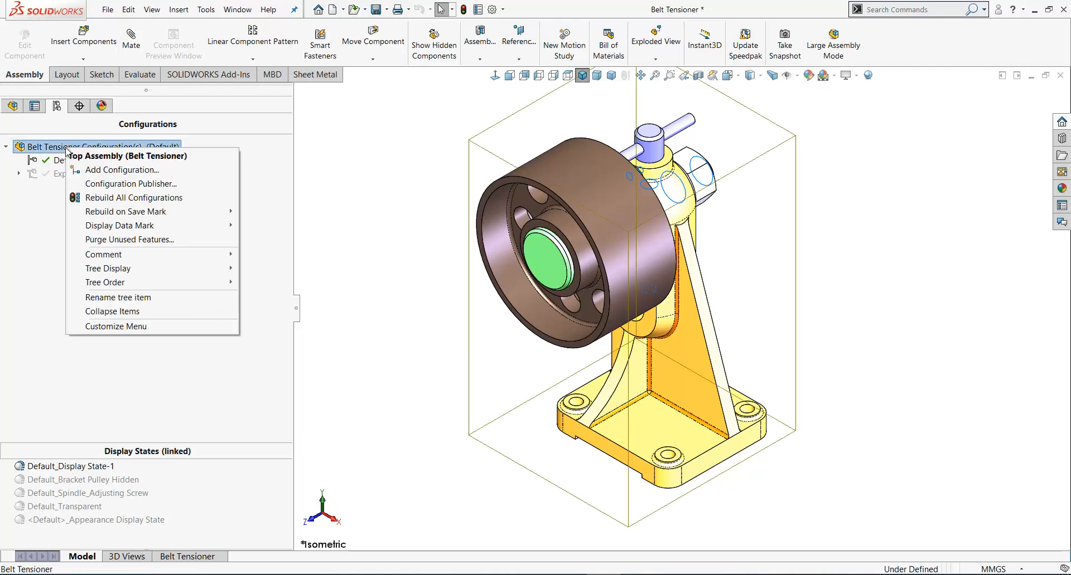
click(121, 170)
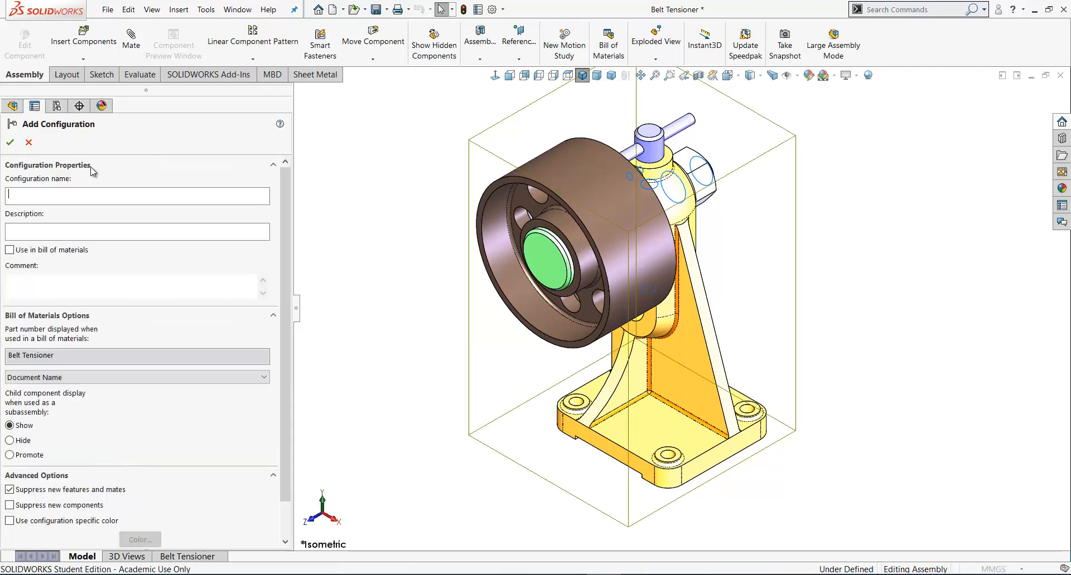
text(Cutaway)
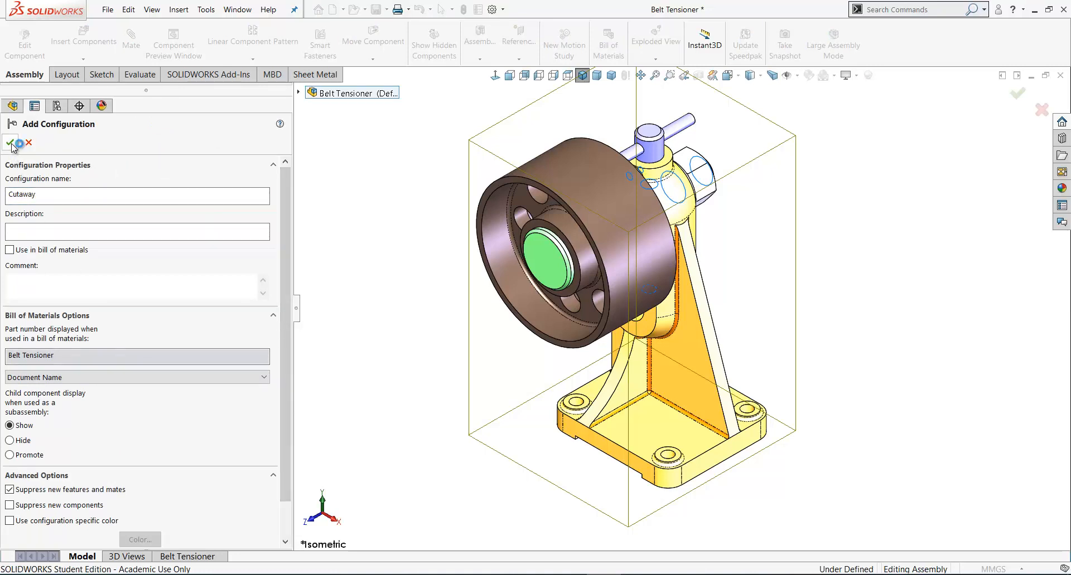
click(11, 143)
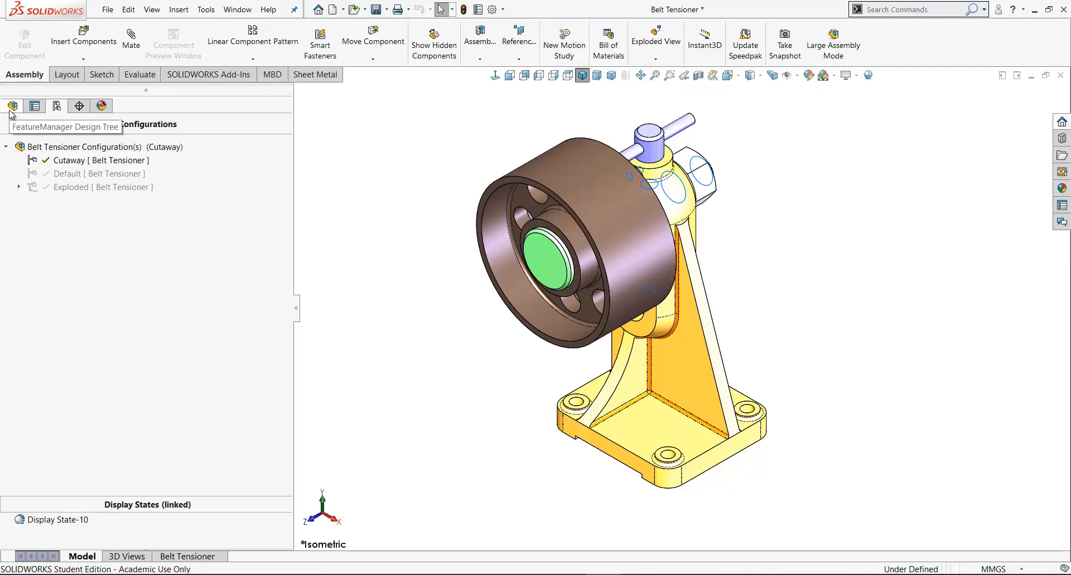
click(13, 106)
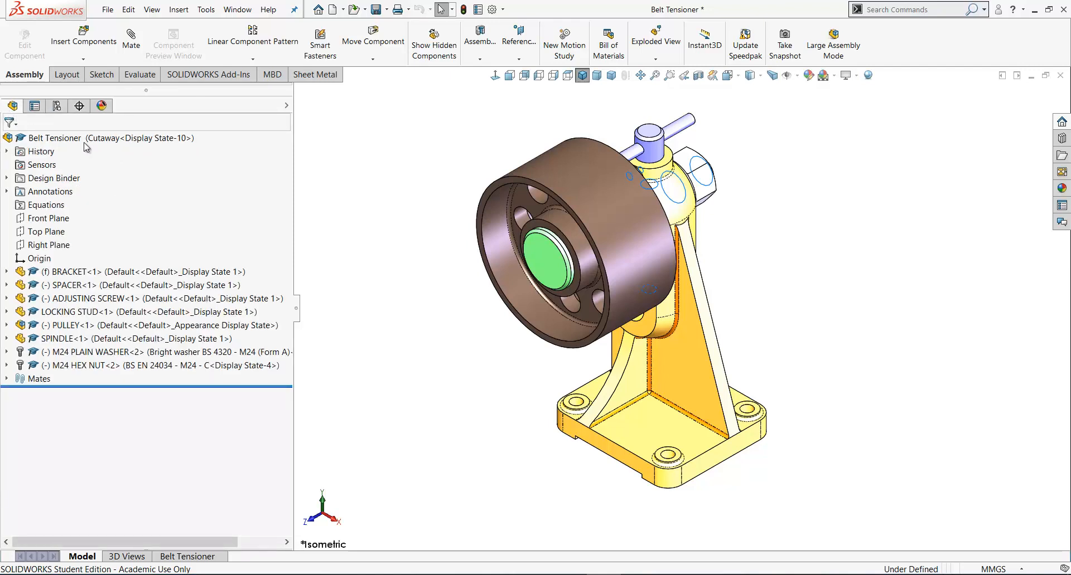
mouse_move(111, 149)
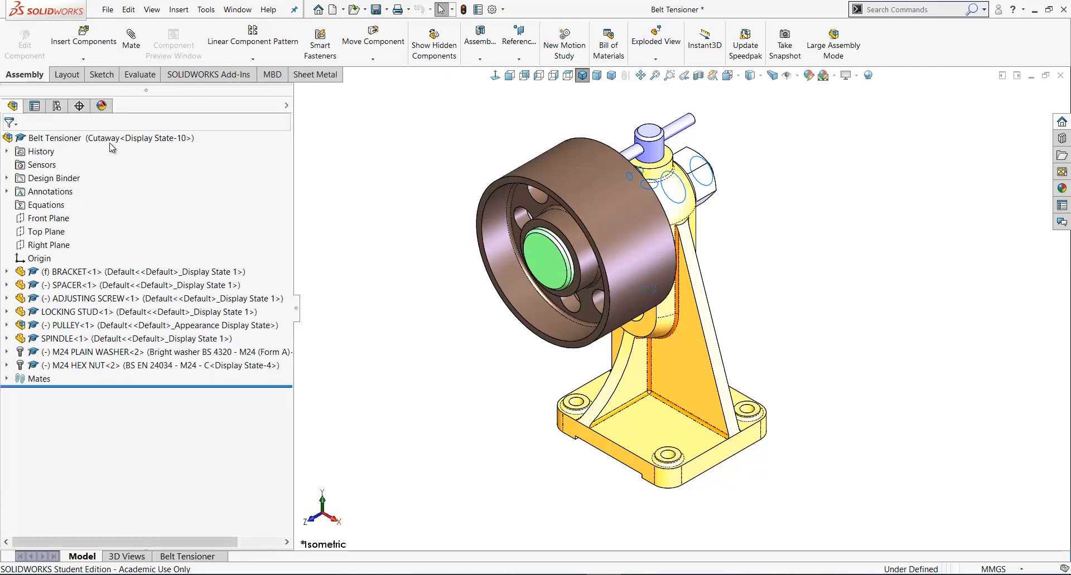
mouse_move(88, 149)
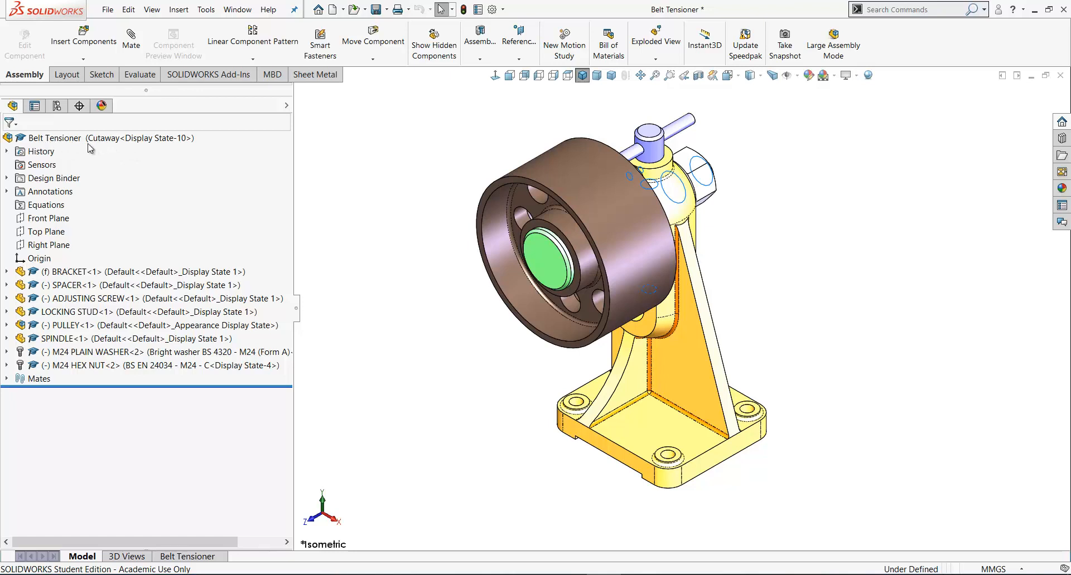
mouse_move(59, 236)
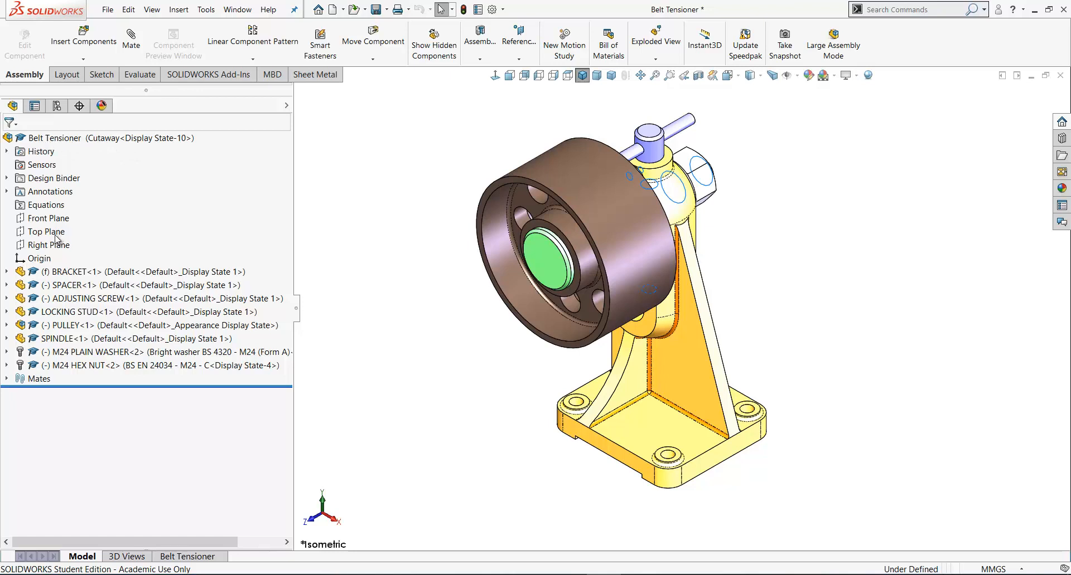
Step: Sketch a Top Plane corner rectangle from the spindle centre, related to pulley and bracket edges
click(46, 232)
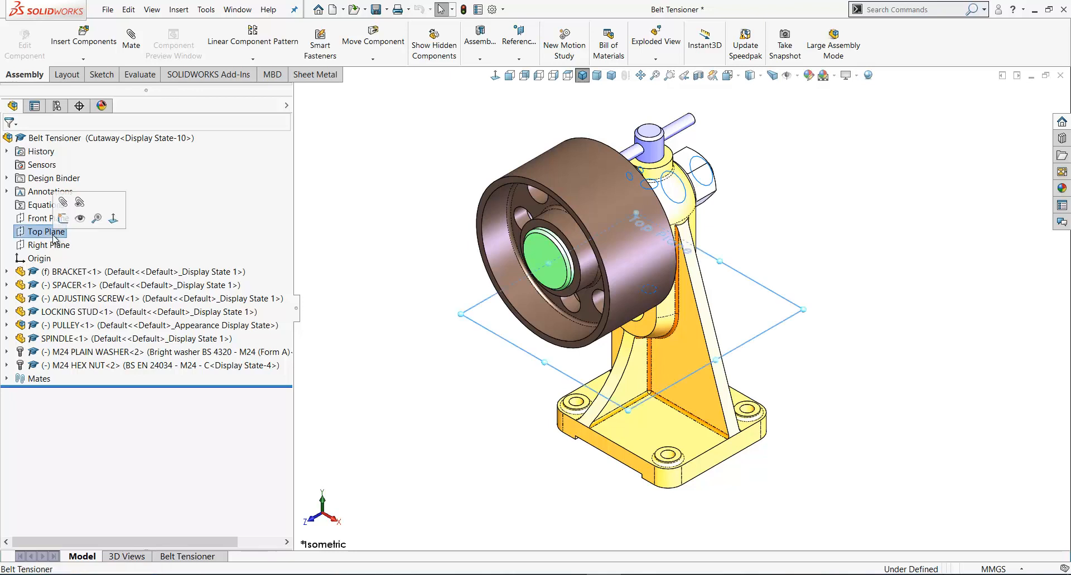
mouse_move(64, 219)
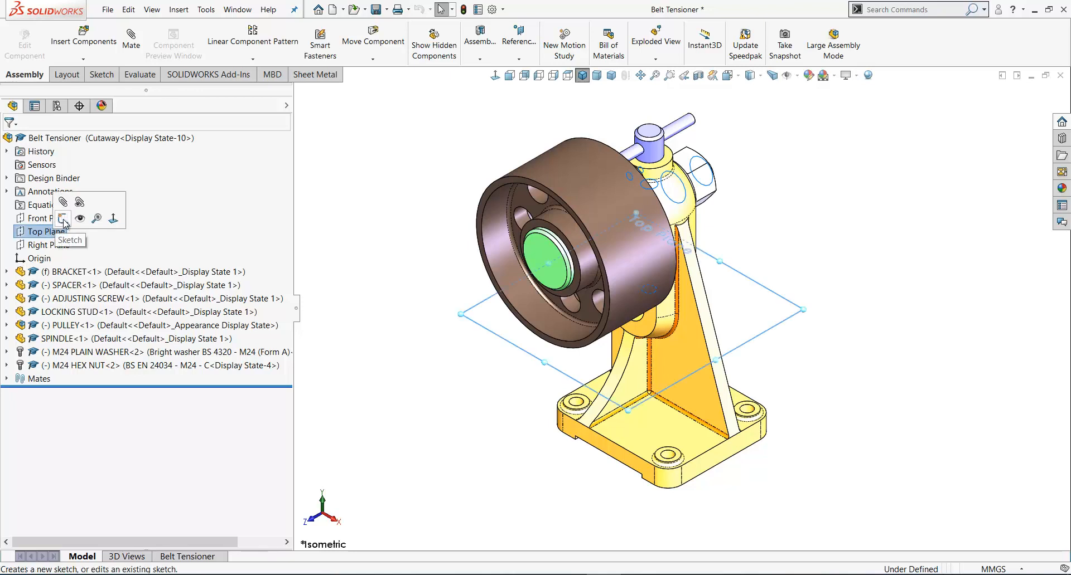
click(61, 219)
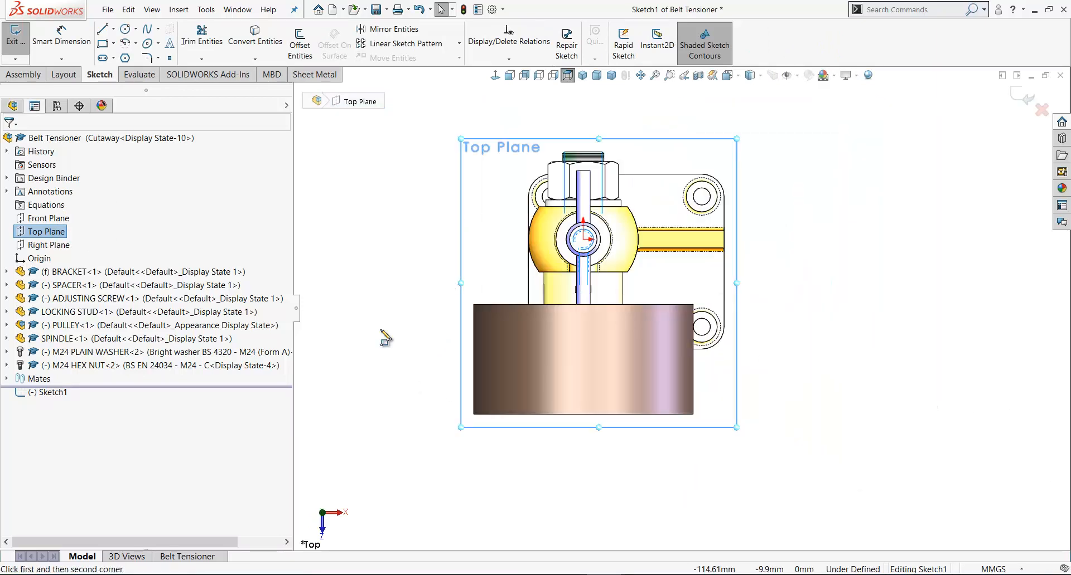
click(101, 43)
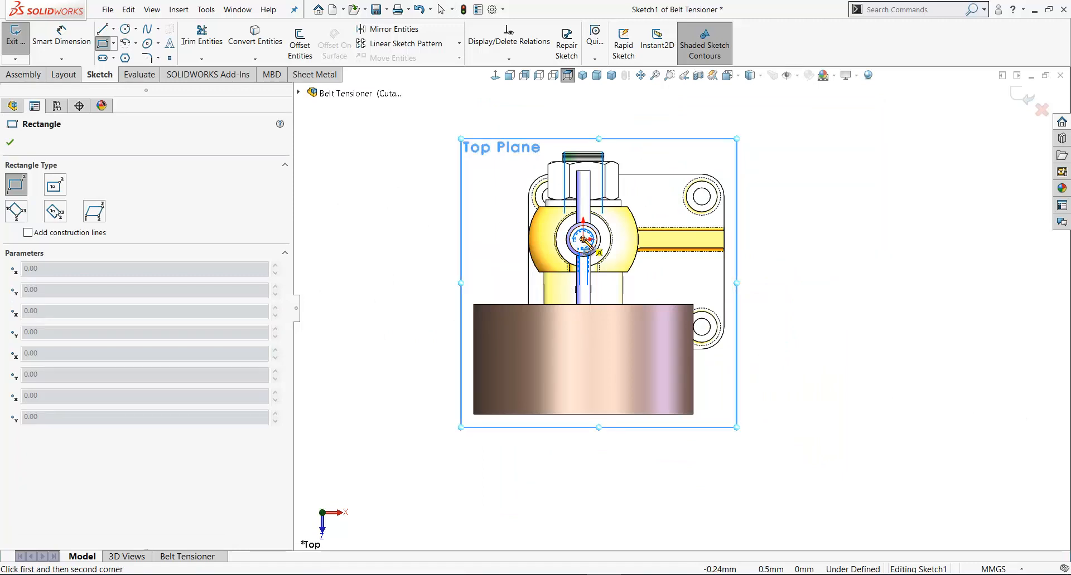
drag(582, 238, 770, 463)
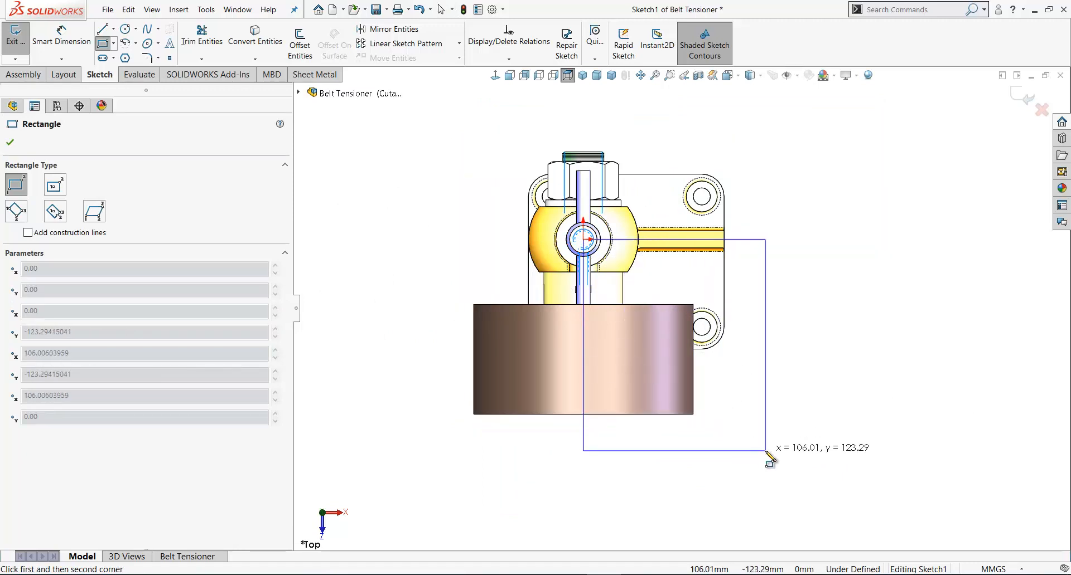
click(765, 451)
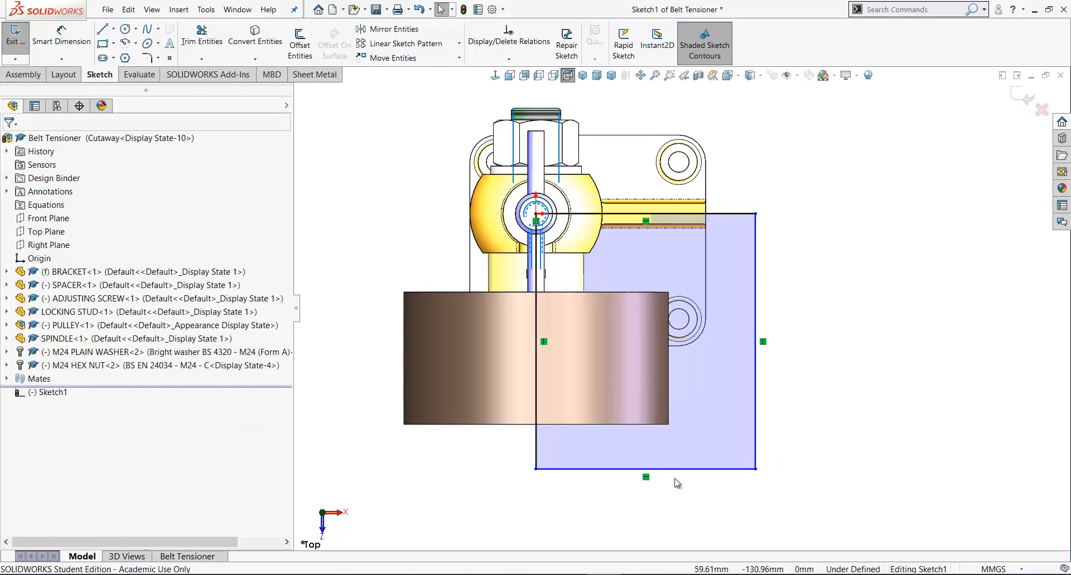
click(597, 432)
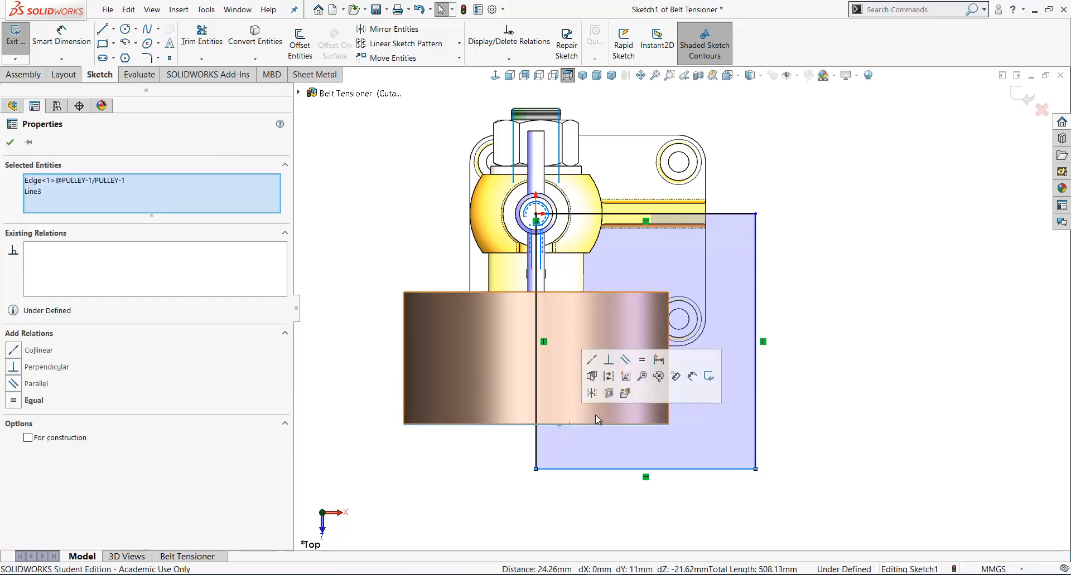
mouse_move(590, 360)
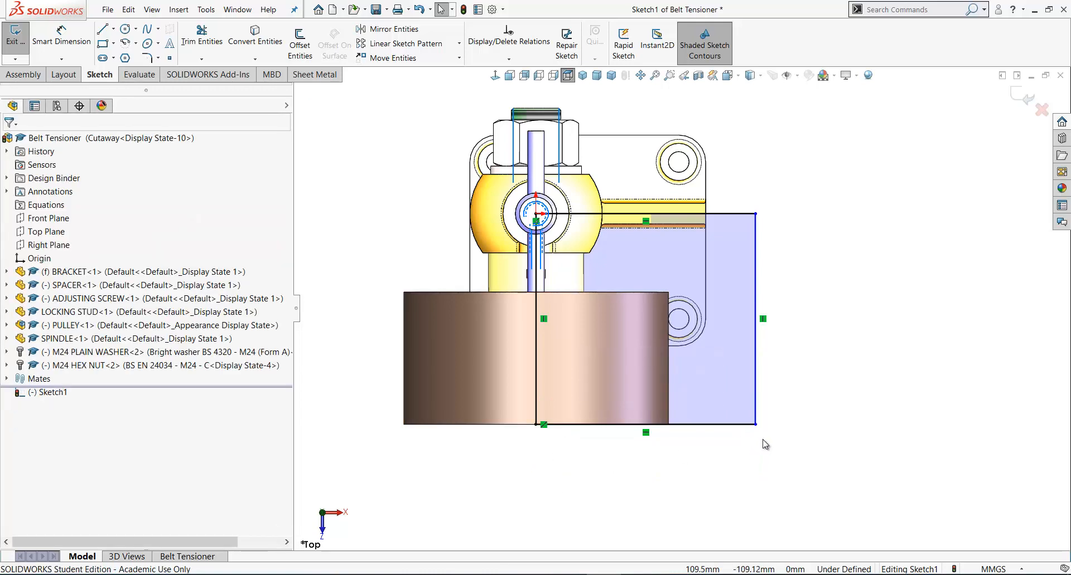
mouse_move(789, 259)
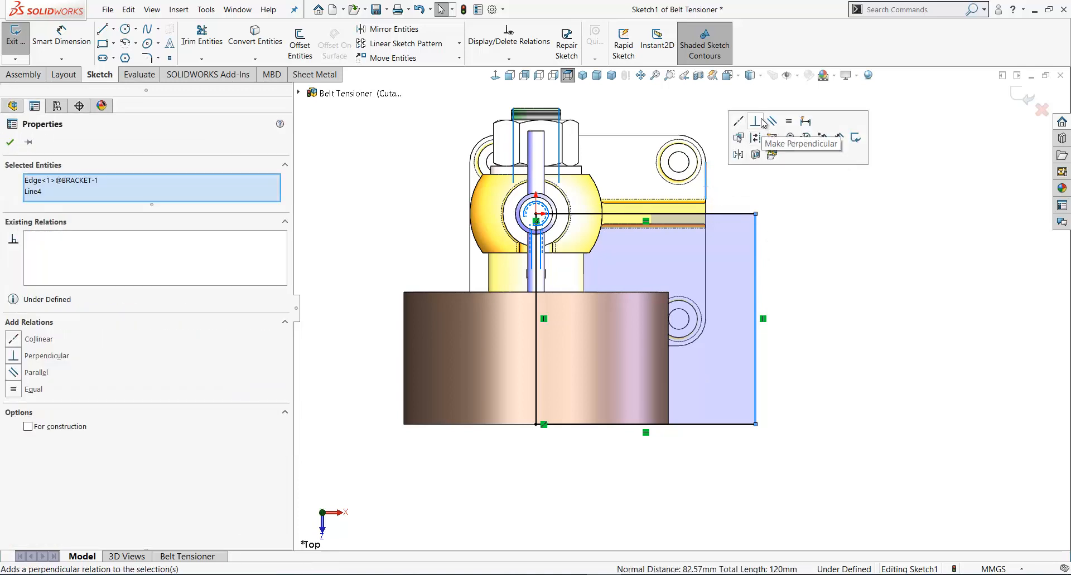
click(737, 121)
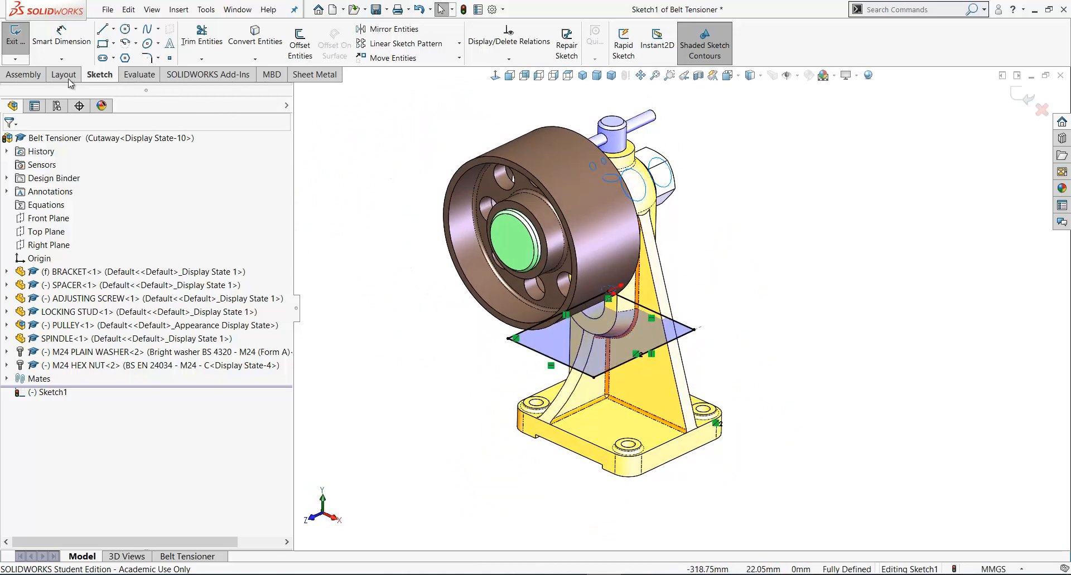
Step: Add an assembly extruded cut from the rectangle, Through All - Both directions
click(24, 74)
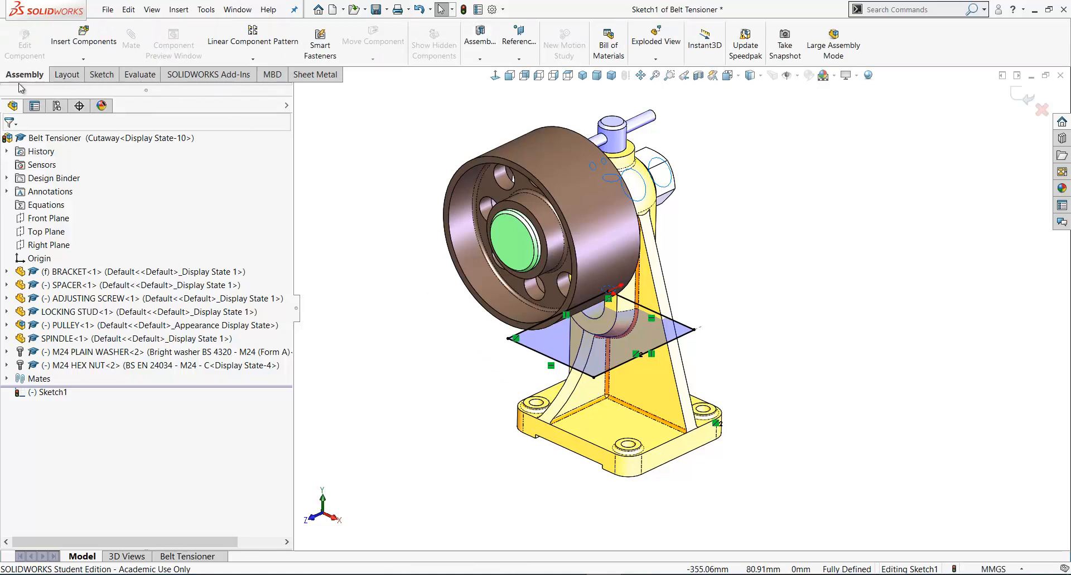
click(480, 39)
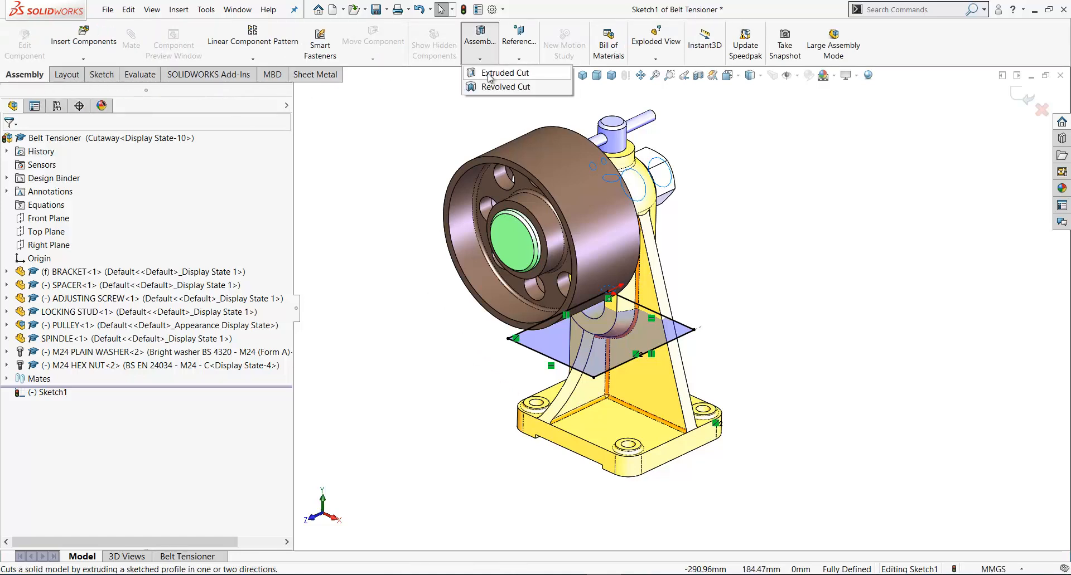
click(502, 73)
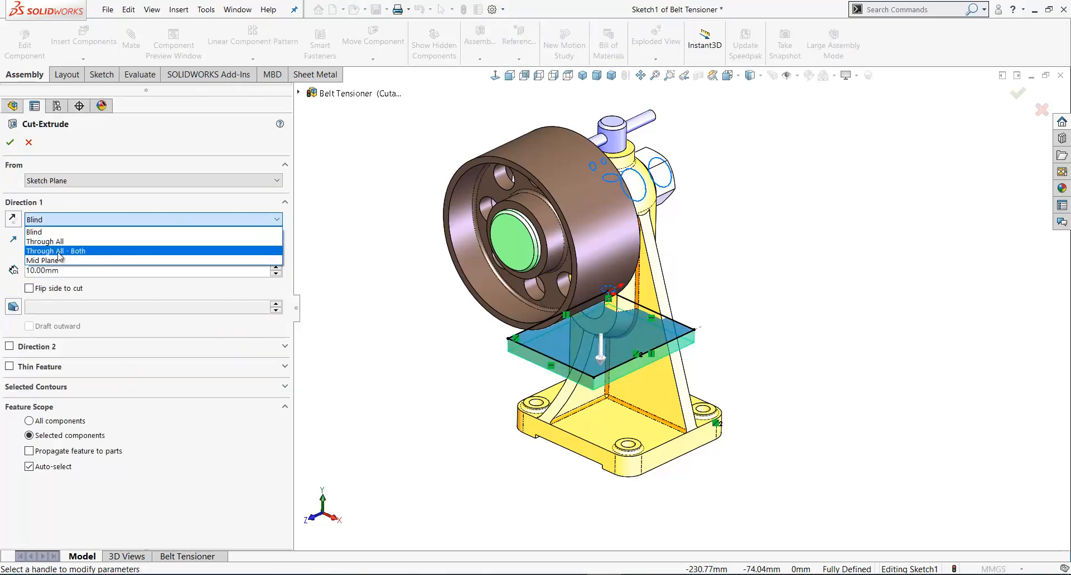
click(55, 250)
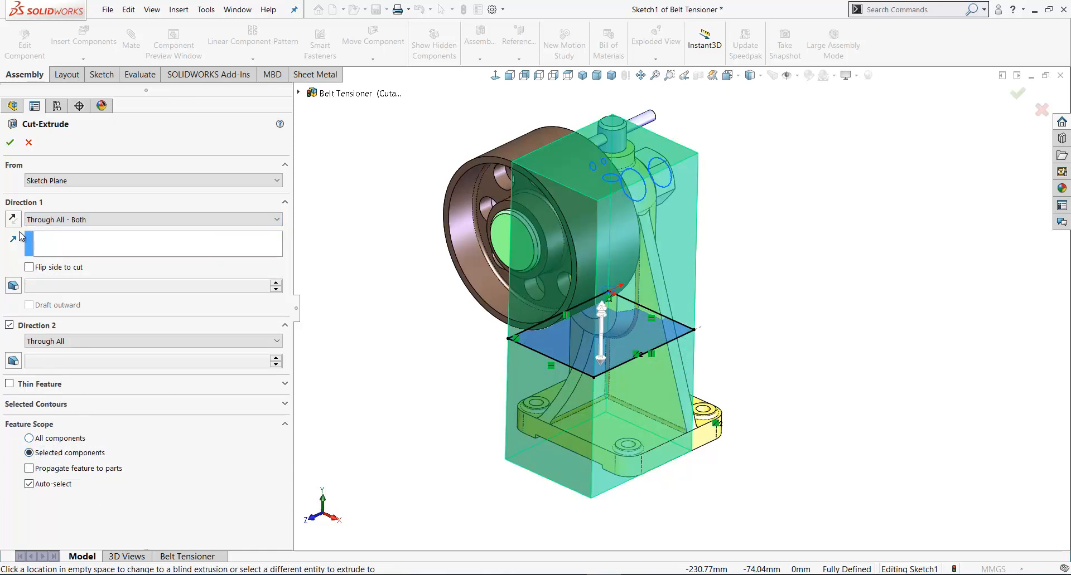
click(9, 142)
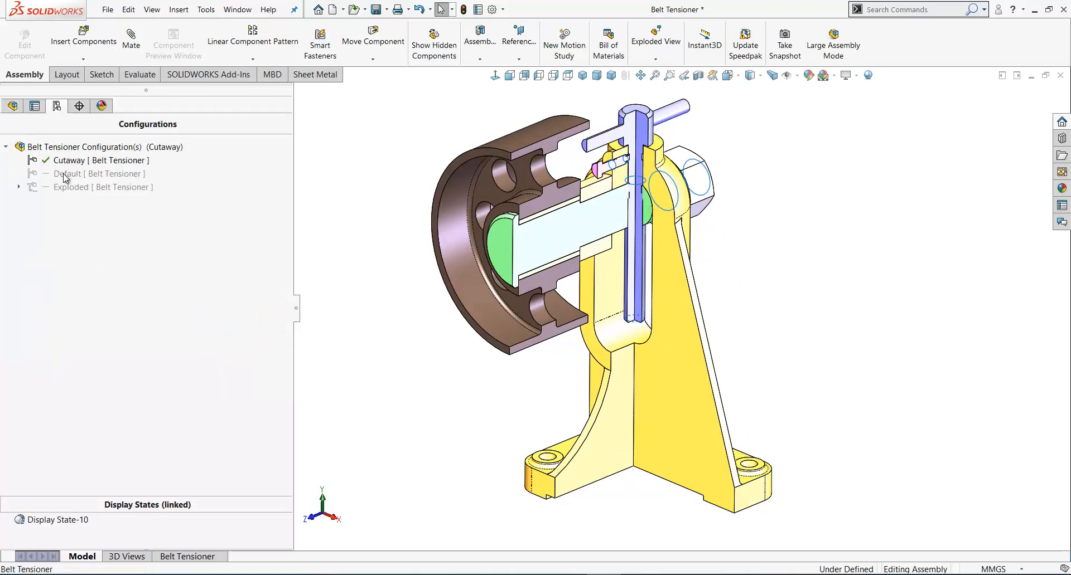
Step: View the uncut Default configuration, then reactivate Cutaway and select Cut-Extrude1
double_click(99, 174)
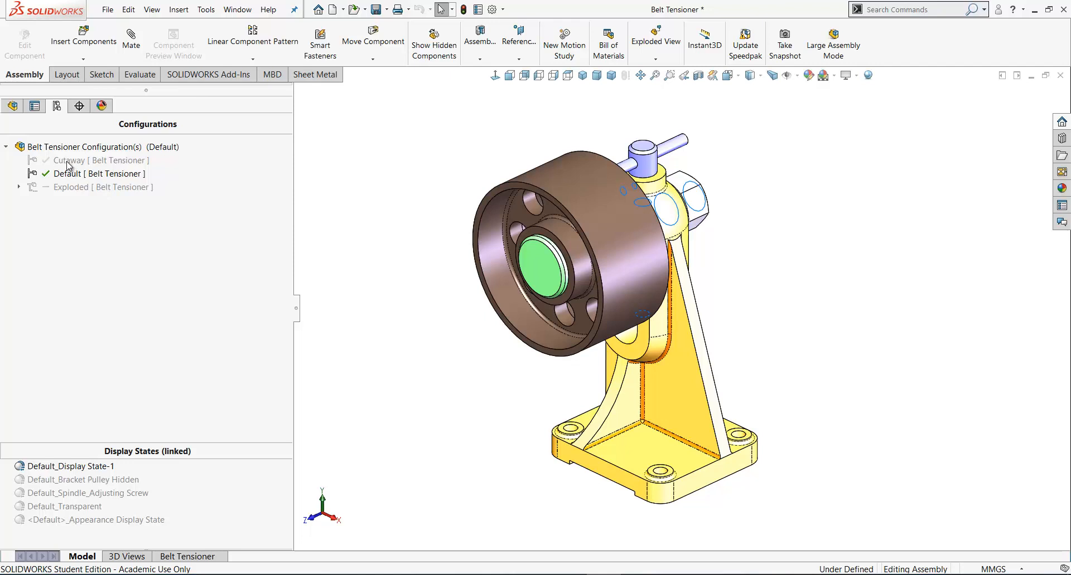
double_click(68, 161)
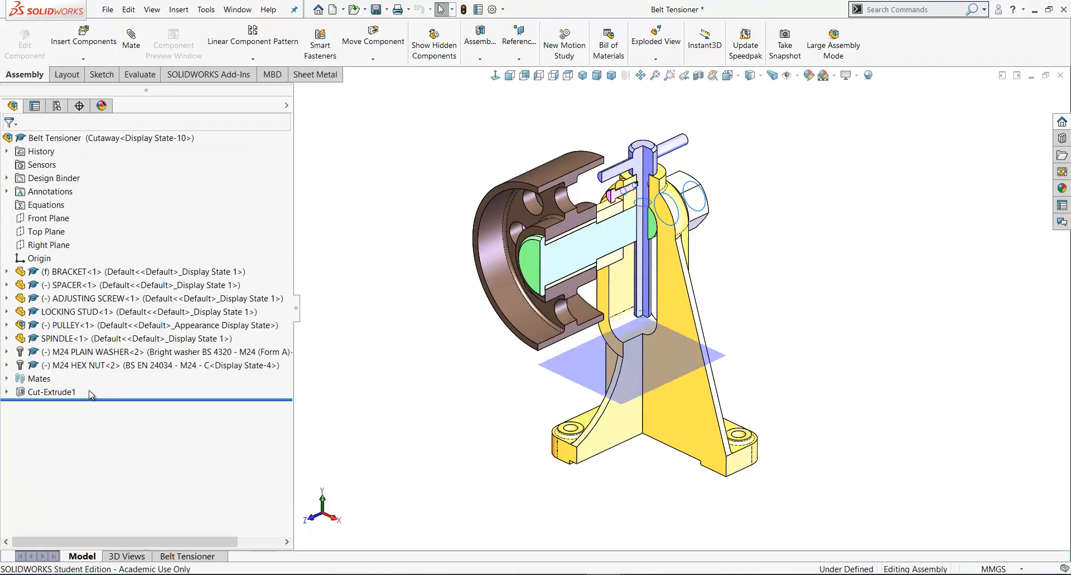
mouse_move(25, 148)
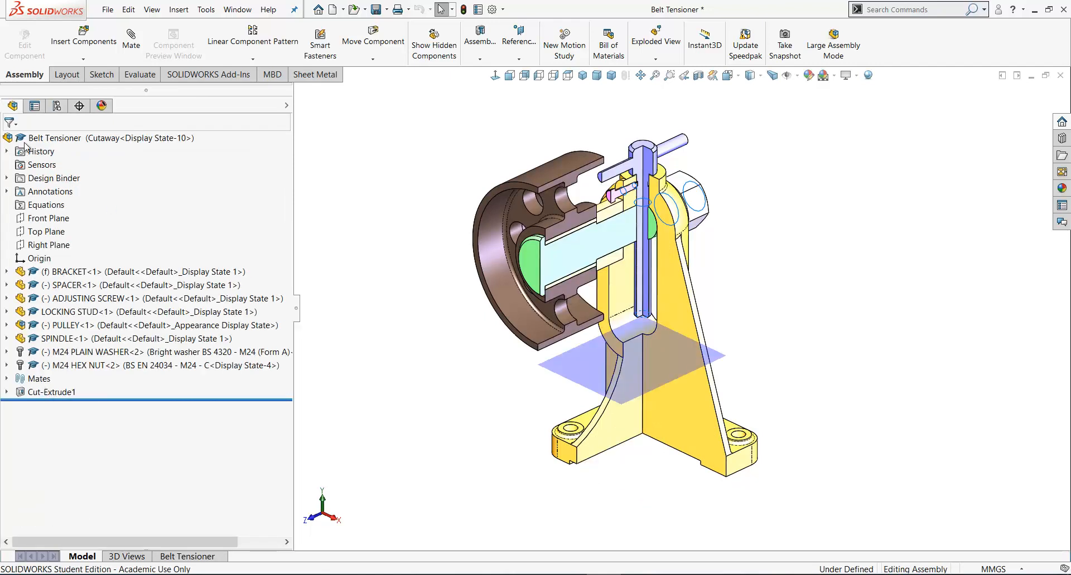
click(52, 392)
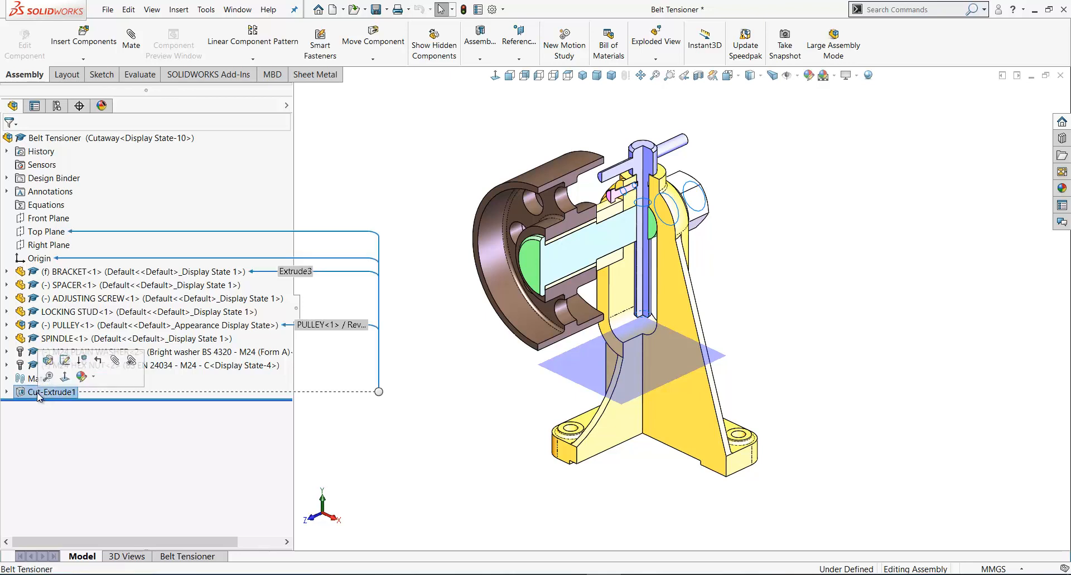
click(51, 392)
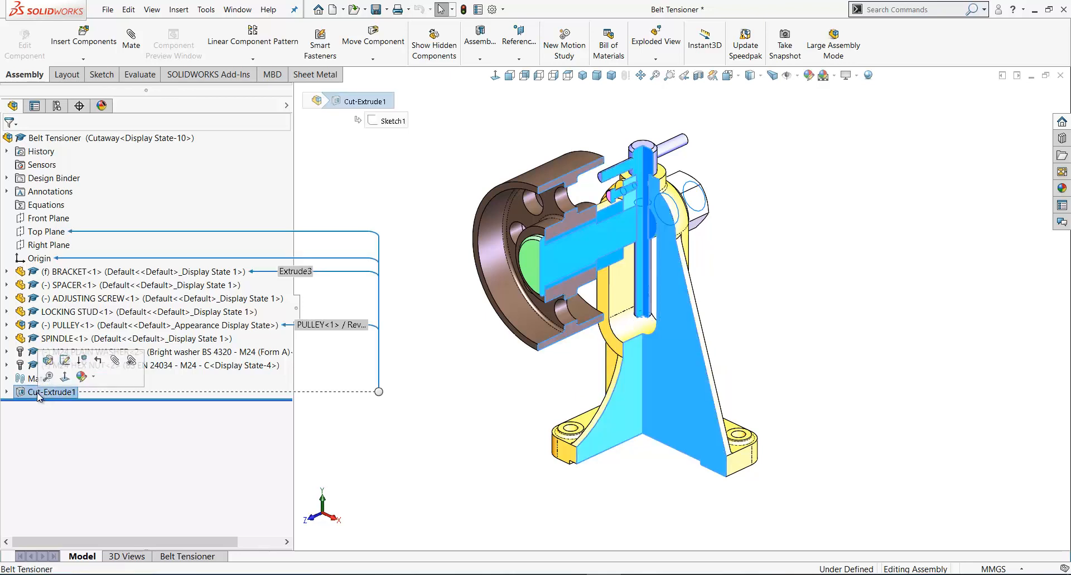
mouse_move(47, 360)
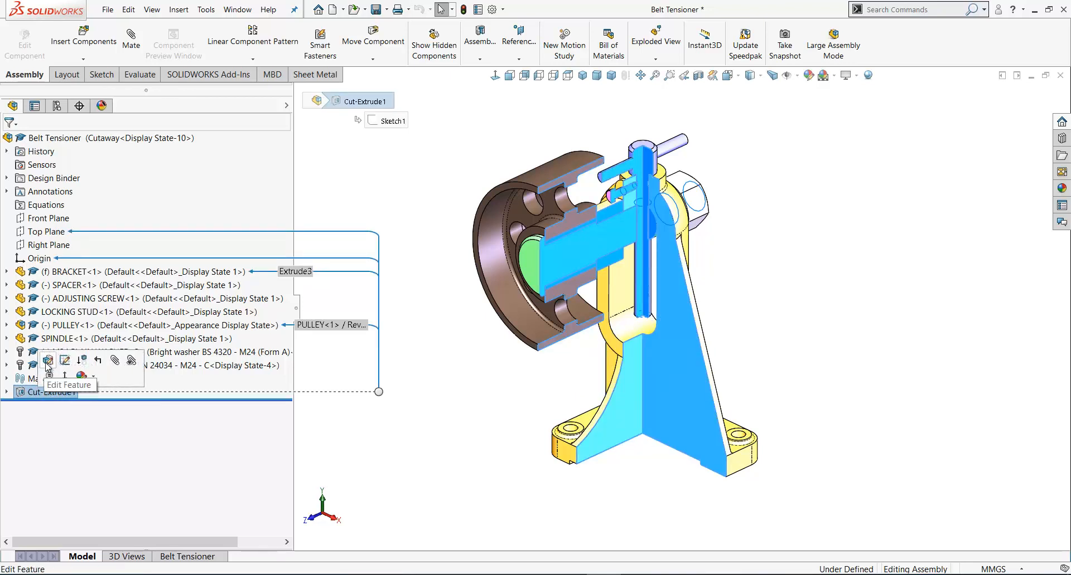
Step: Limit Cut-Extrude1 to this configuration, excluding LOCKING STUD and SPINDLE from its scope
click(47, 360)
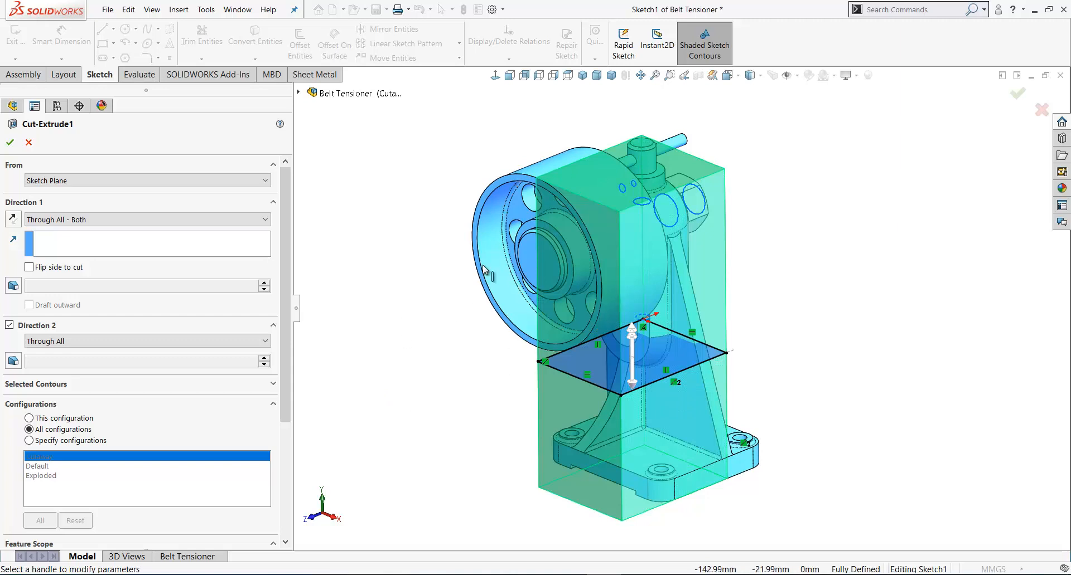
mouse_move(372, 399)
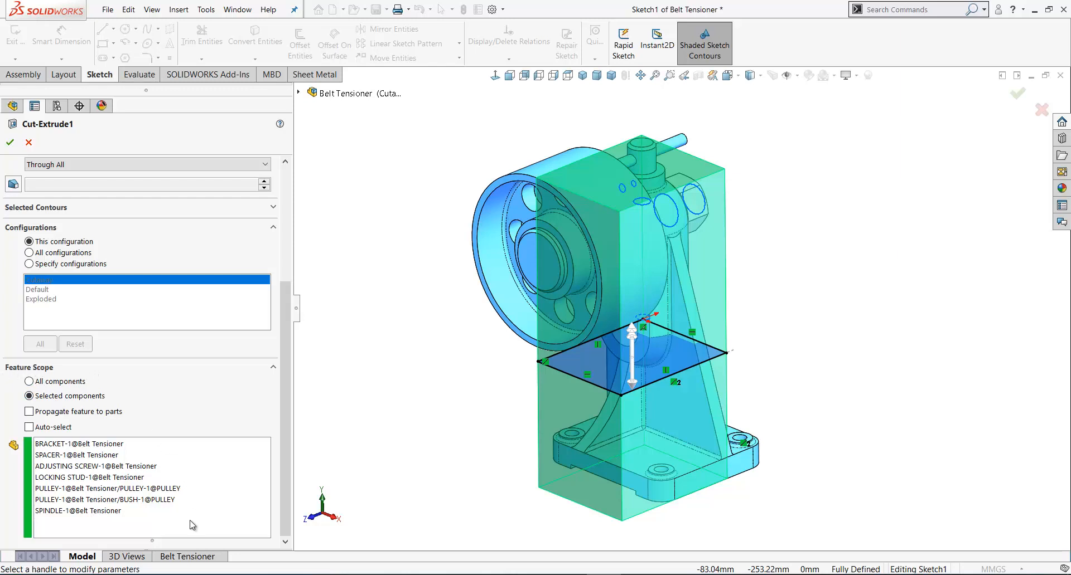
mouse_move(191, 526)
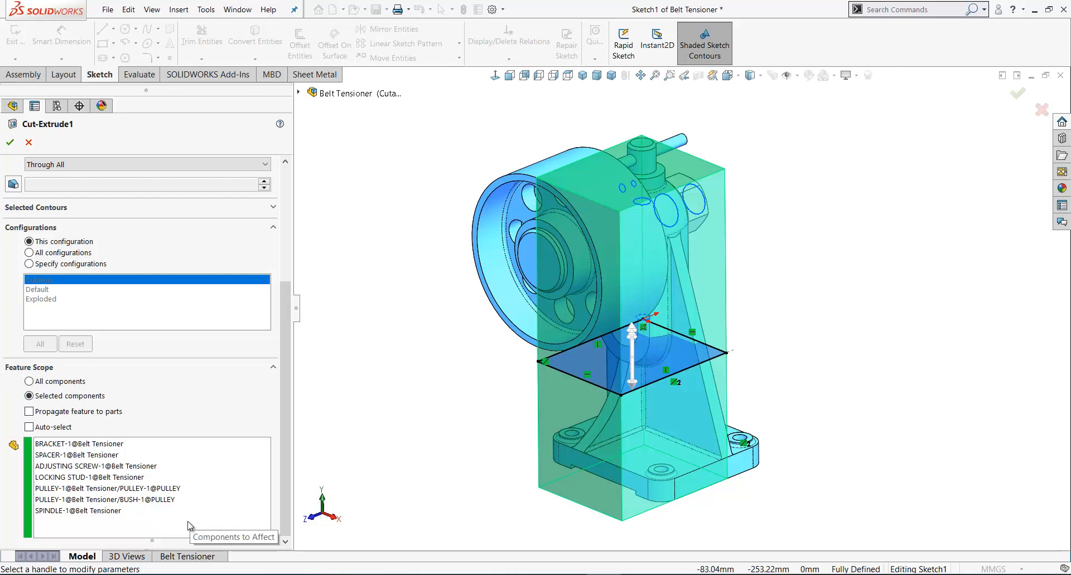
mouse_move(60, 515)
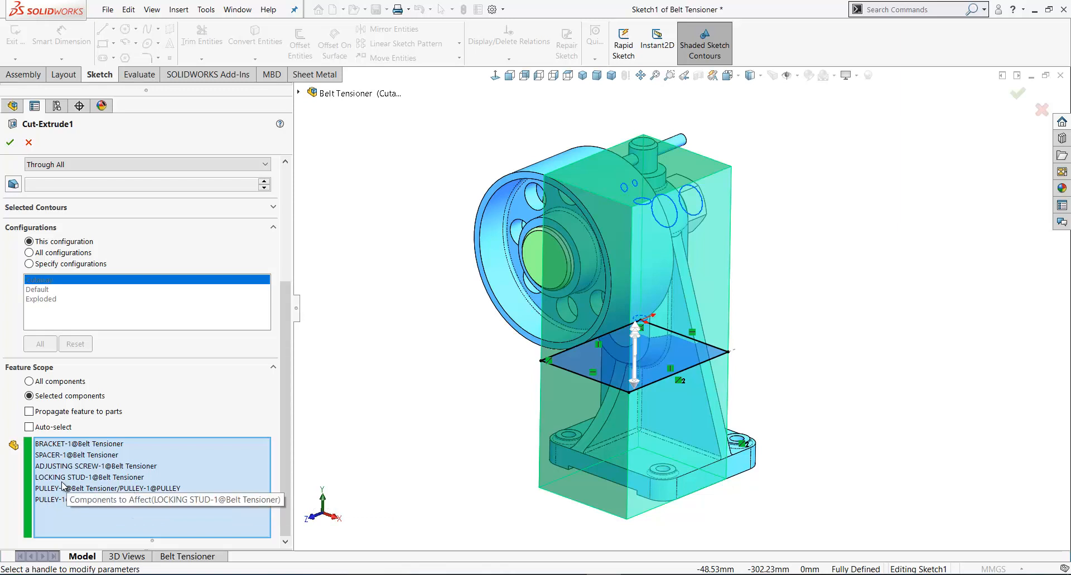
click(89, 477)
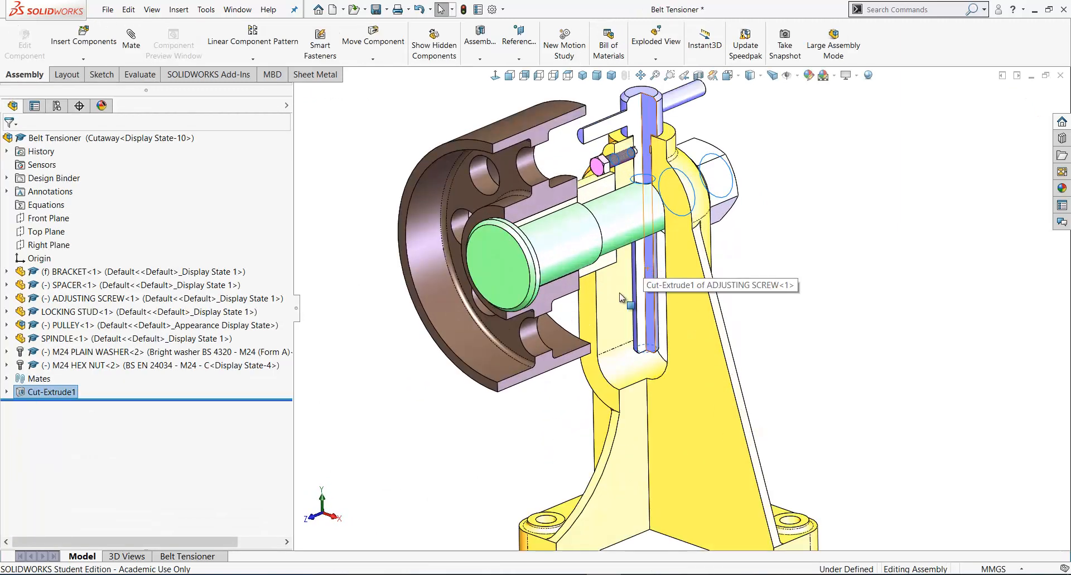
mouse_move(572, 247)
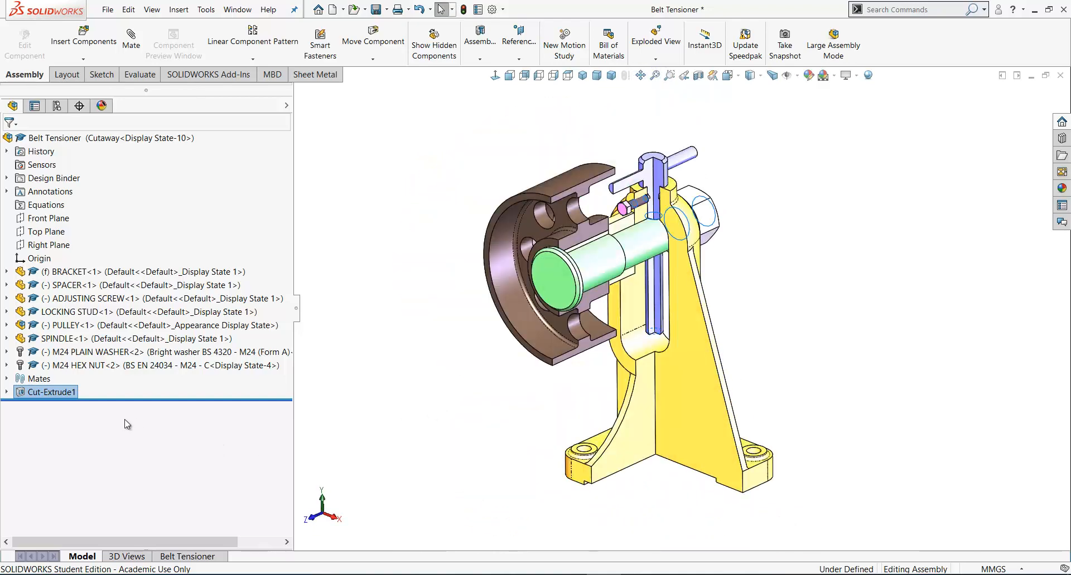
Step: Edit Cut-Extrude1 to remove ADJUSTING SCREW from its feature scope
right_click(51, 392)
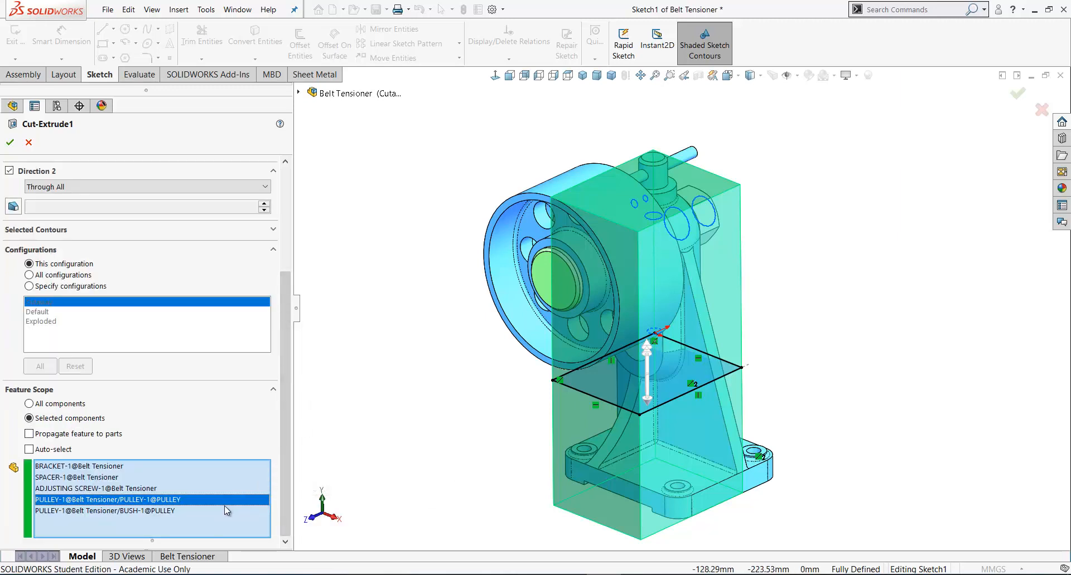
mouse_move(214, 490)
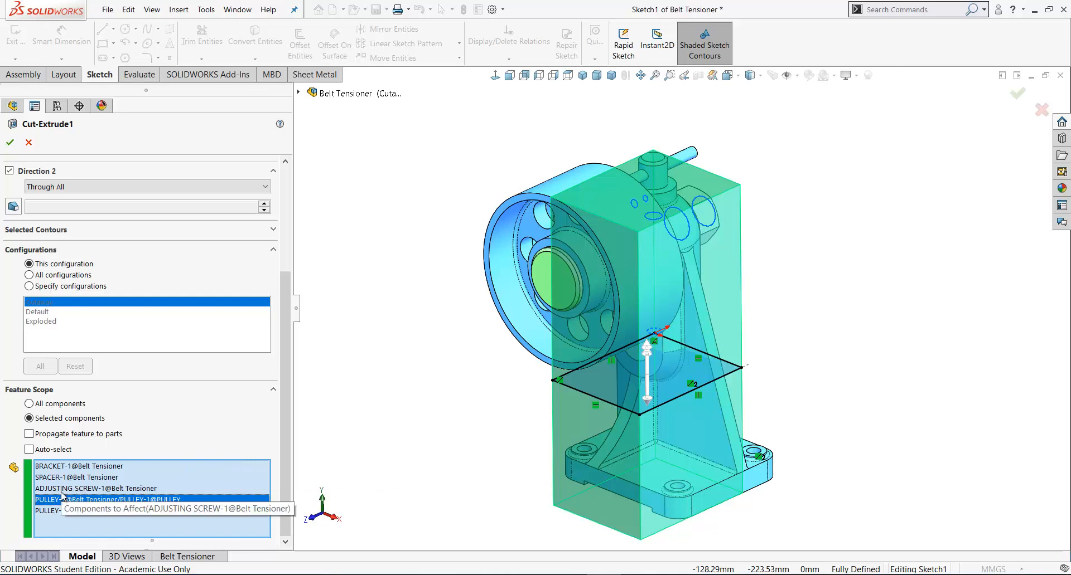
mouse_move(62, 495)
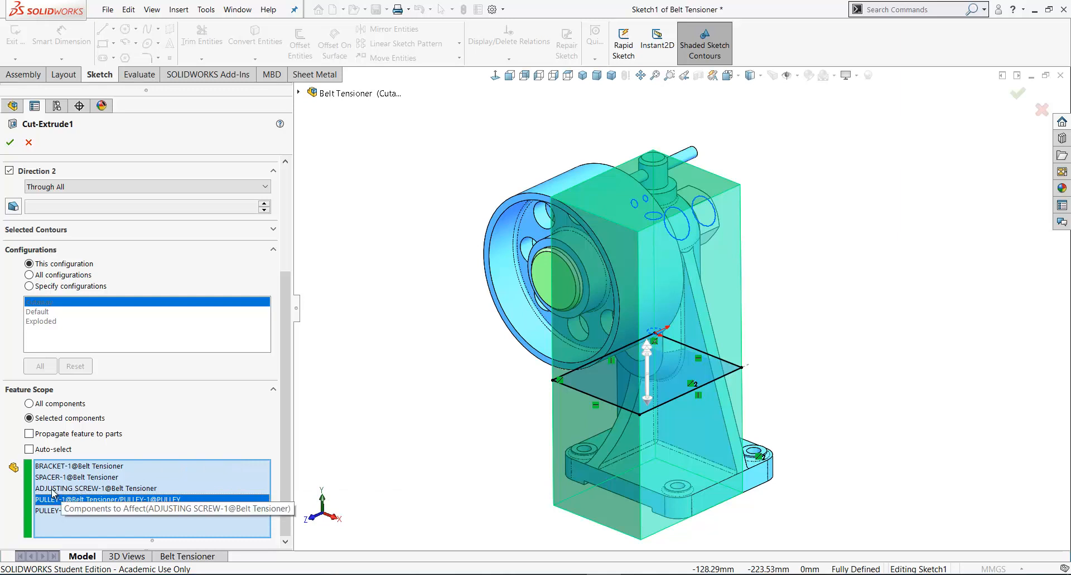
mouse_move(407, 440)
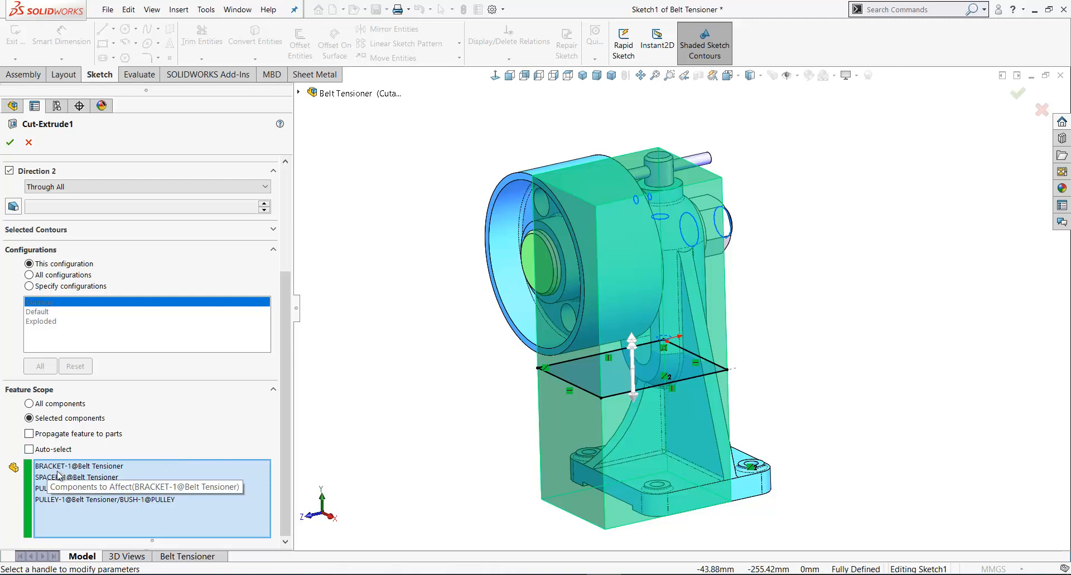
mouse_move(62, 495)
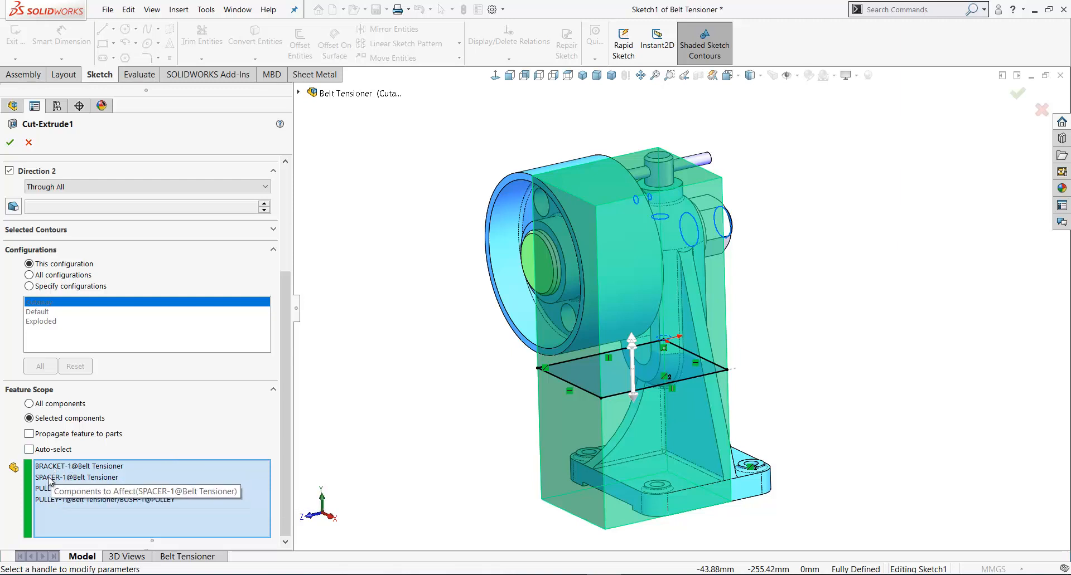
mouse_move(131, 505)
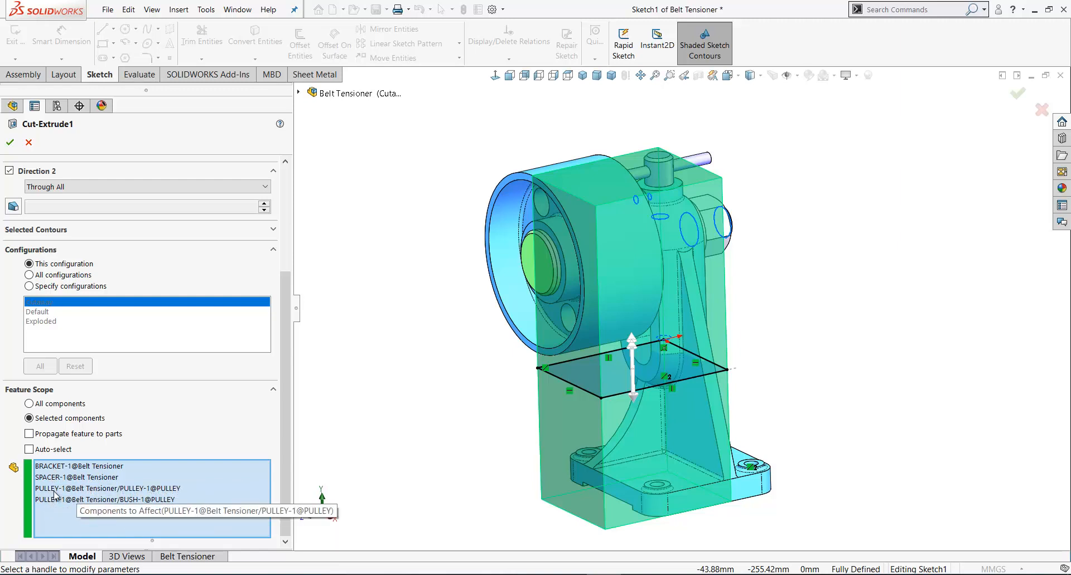
mouse_move(107, 491)
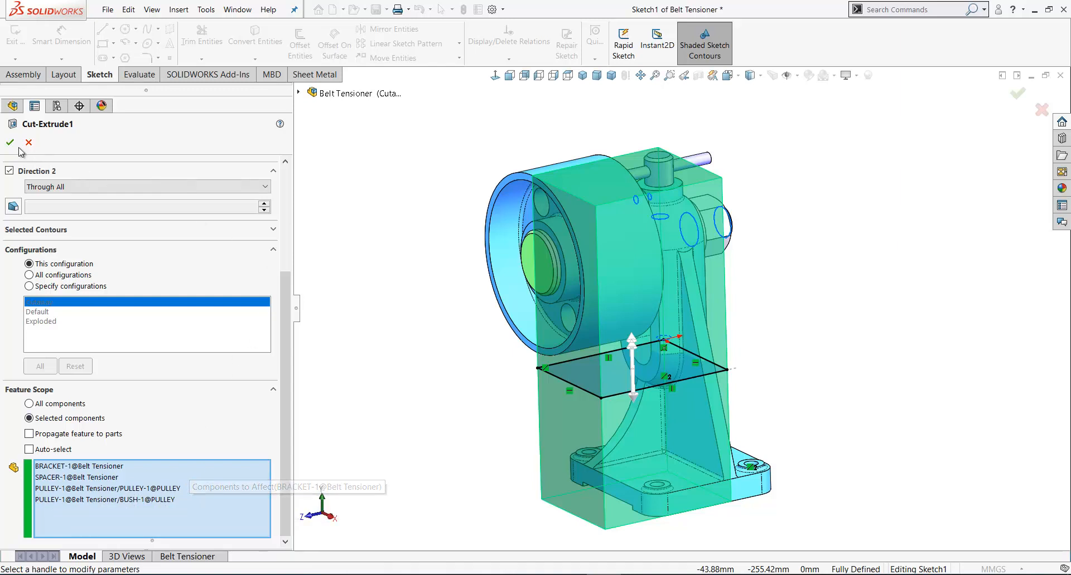
click(10, 144)
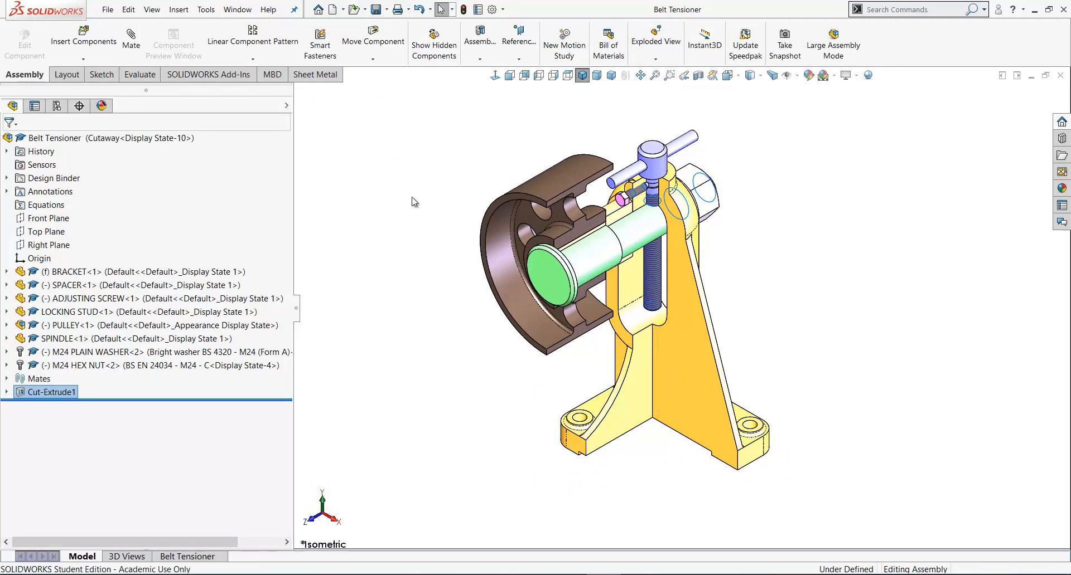
click(34, 106)
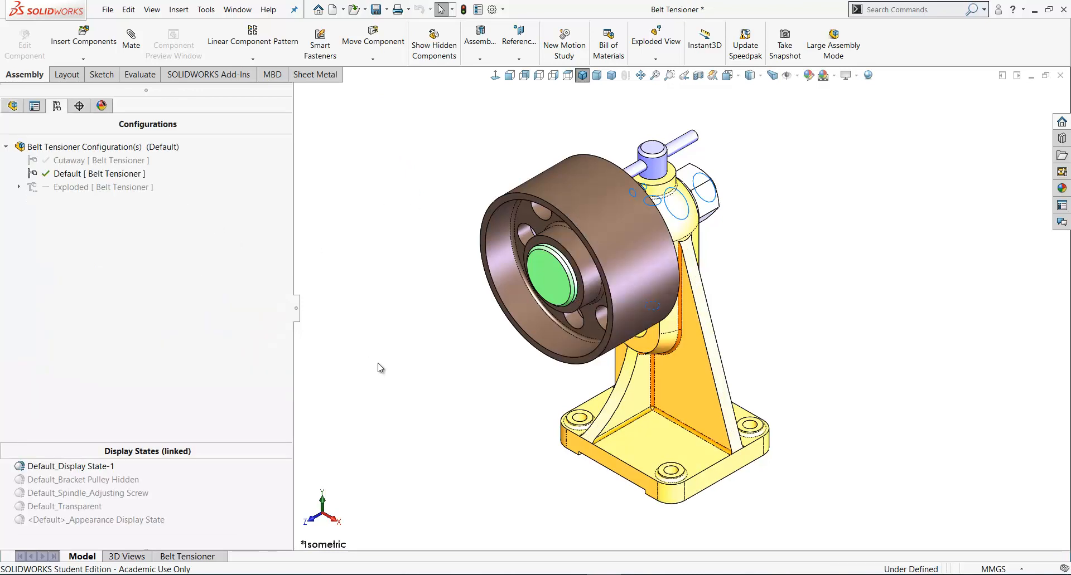
mouse_move(470, 322)
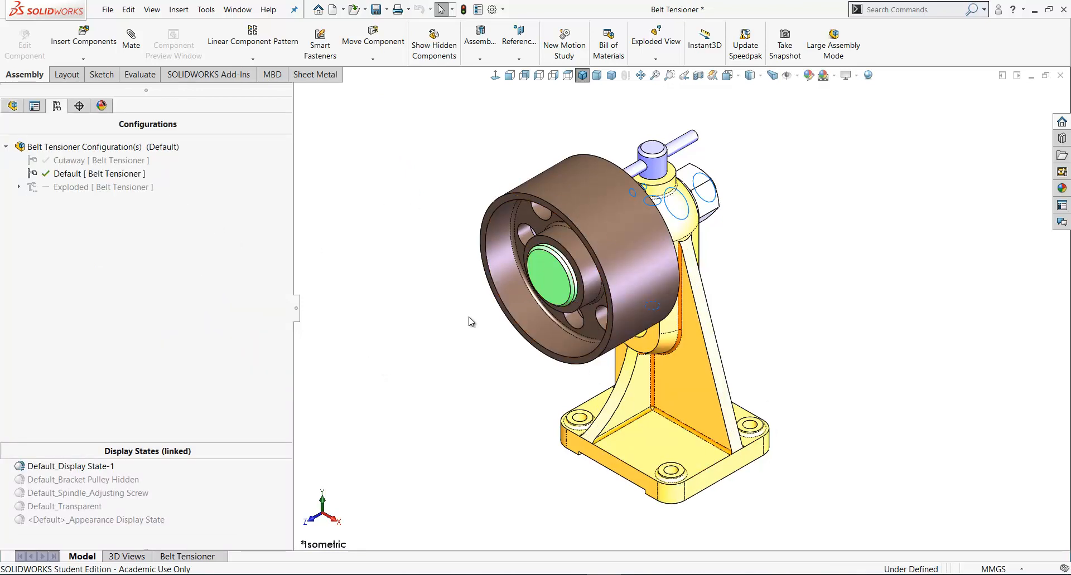
double_click(101, 160)
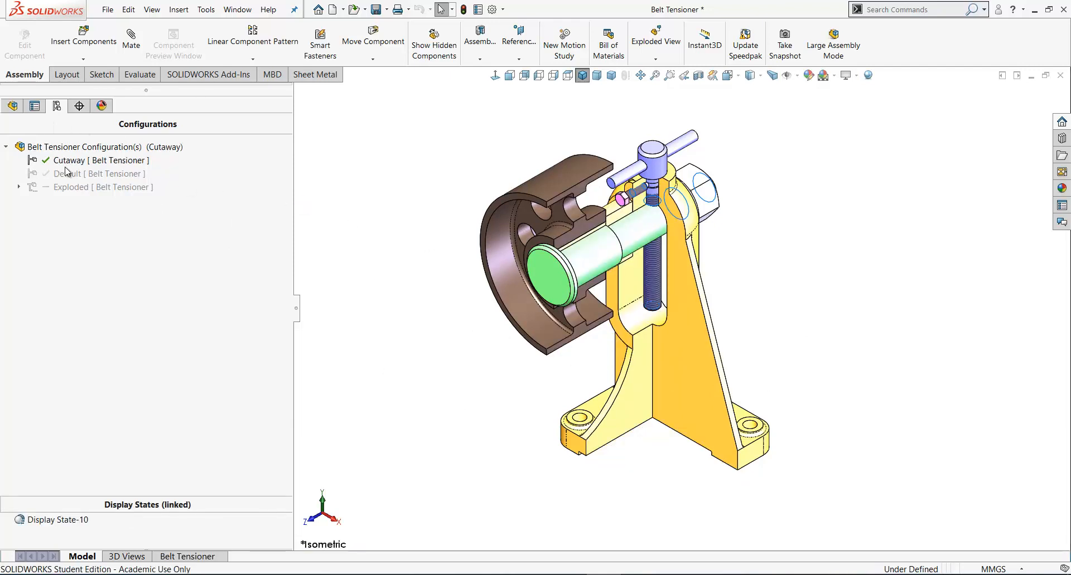
click(100, 174)
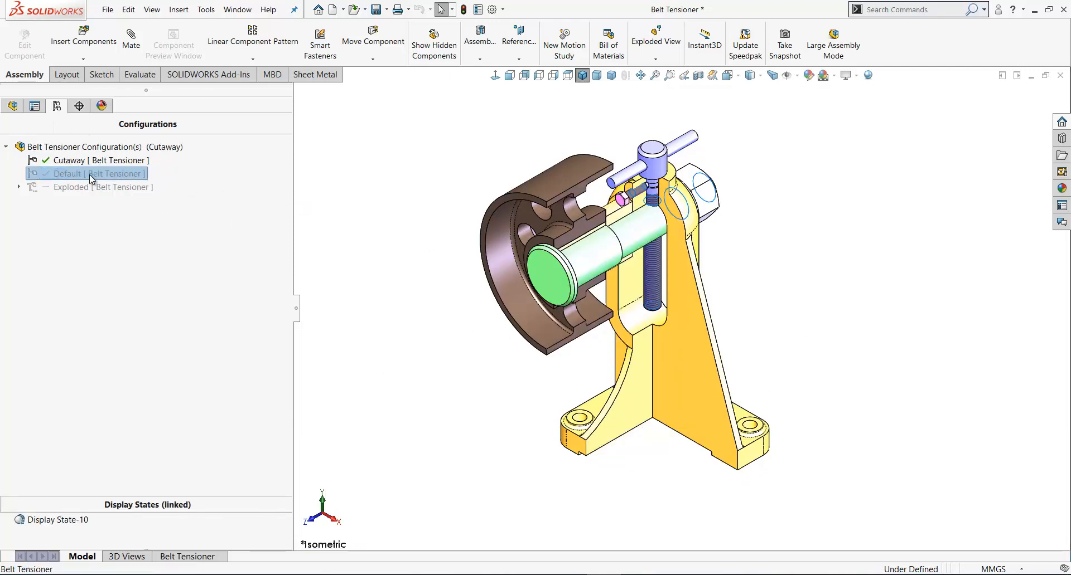
click(13, 105)
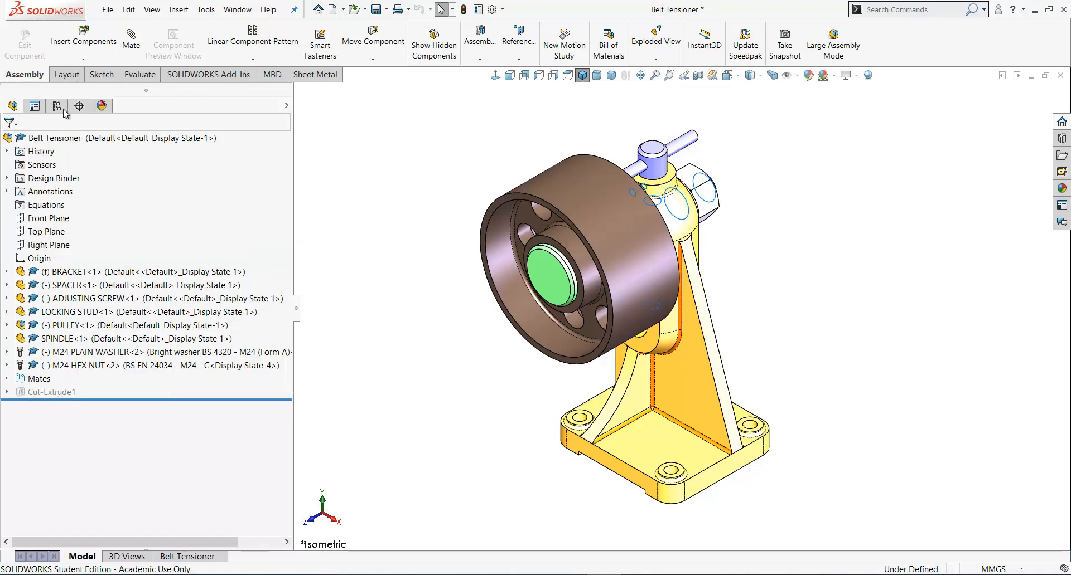
click(57, 106)
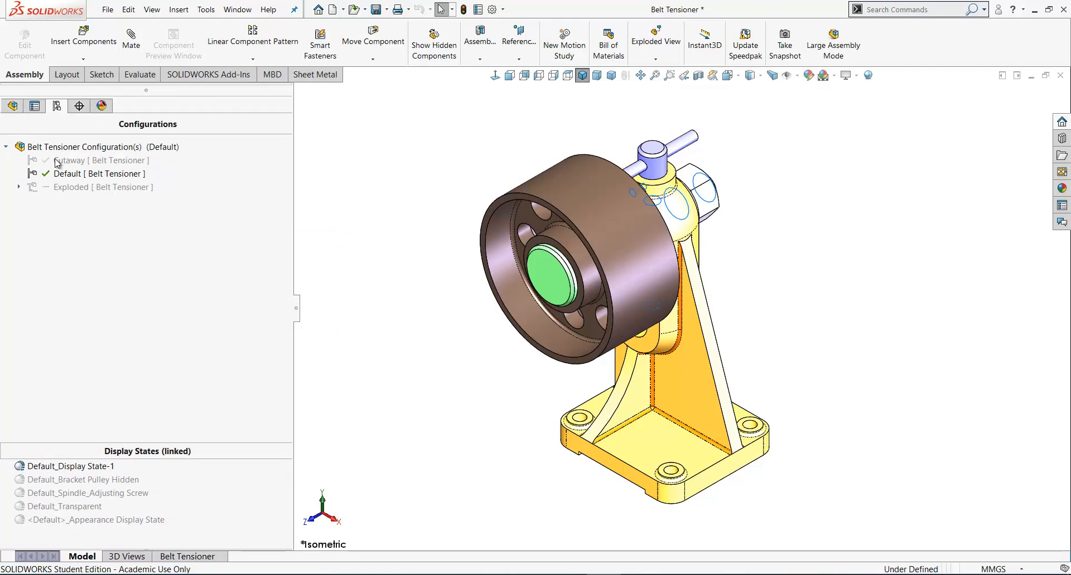
double_click(69, 159)
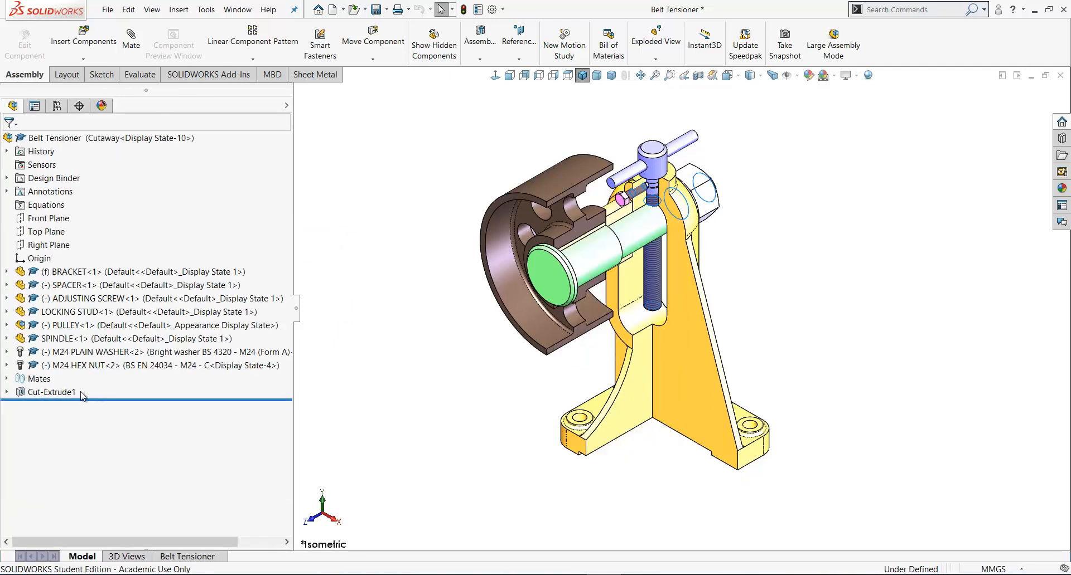
mouse_move(52, 392)
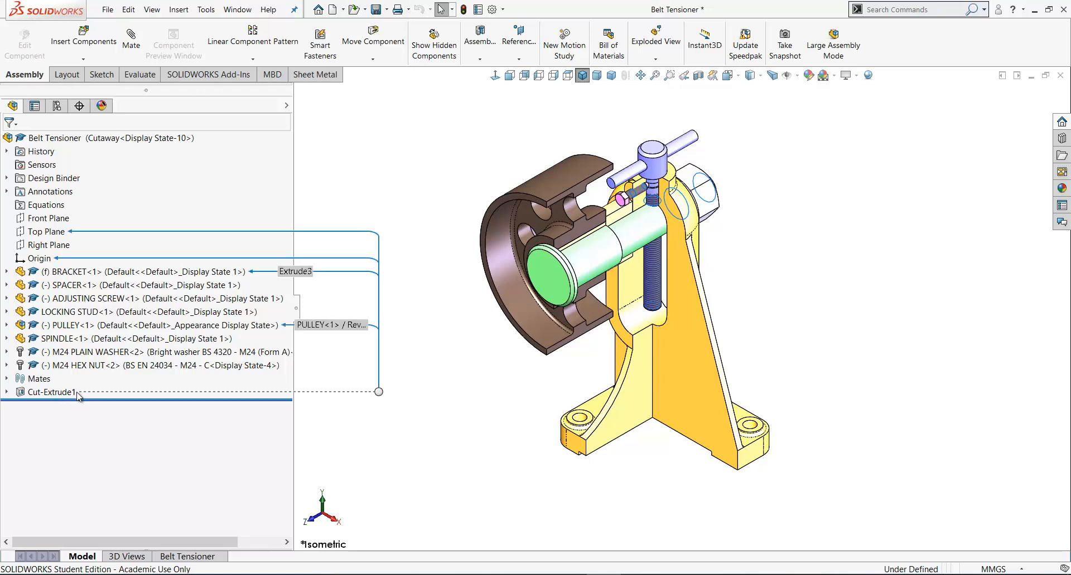
mouse_move(56, 429)
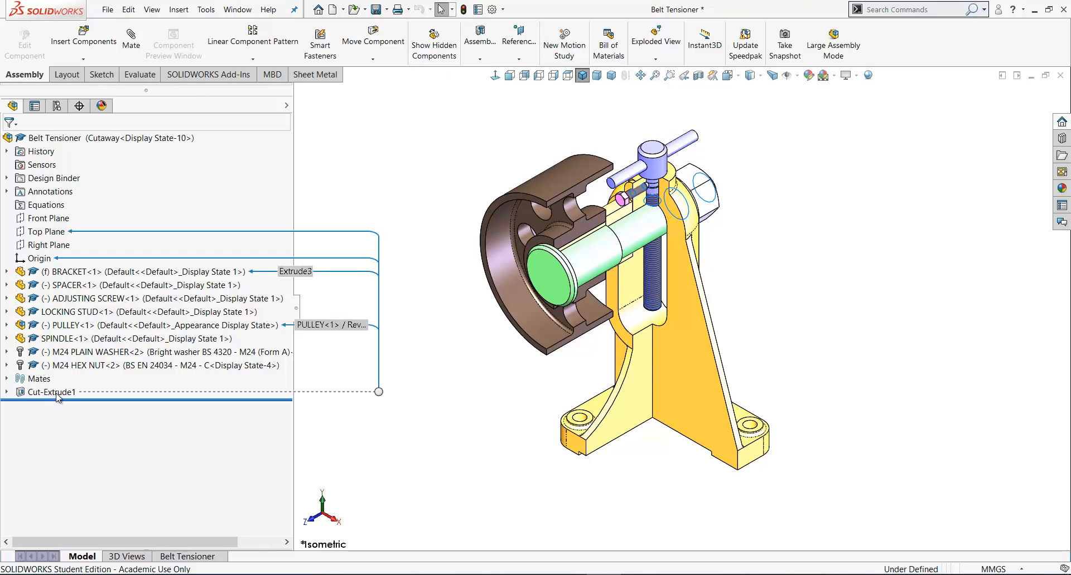
mouse_move(74, 397)
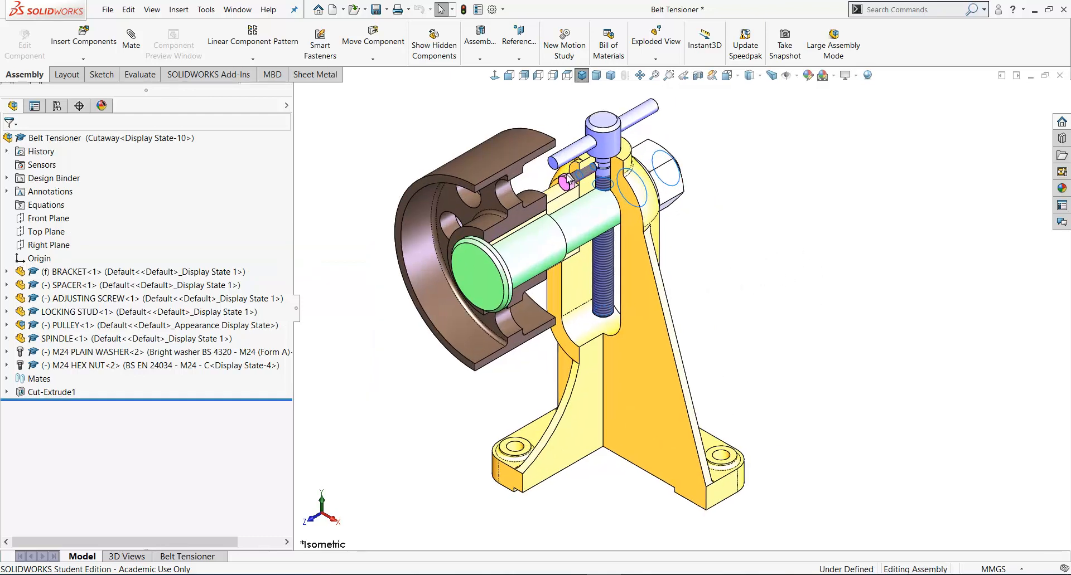
mouse_move(337, 9)
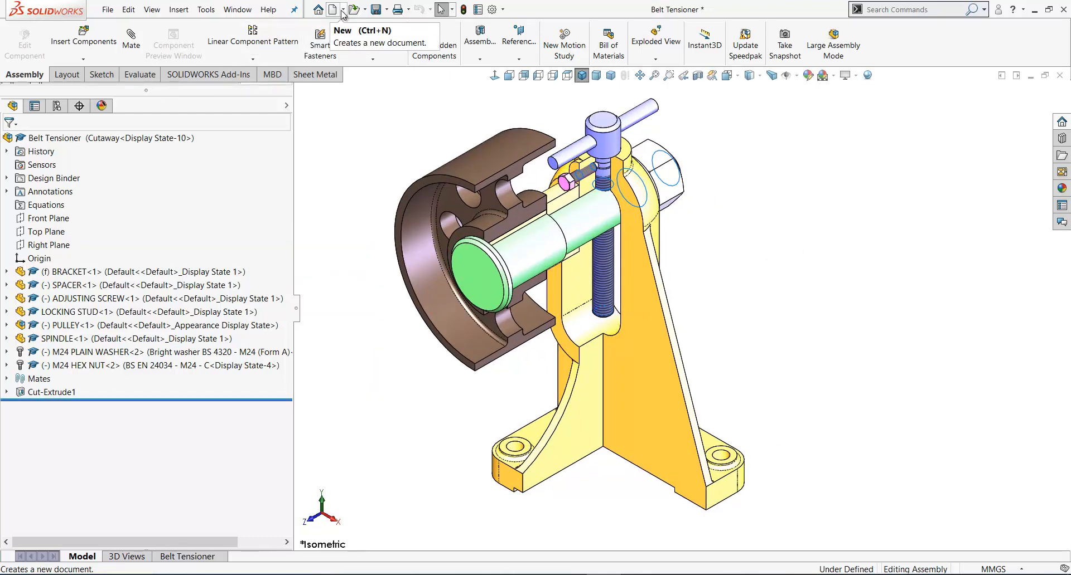
Step: Make a drawing of the assembly using the A4L_3rd_Angle template
click(347, 9)
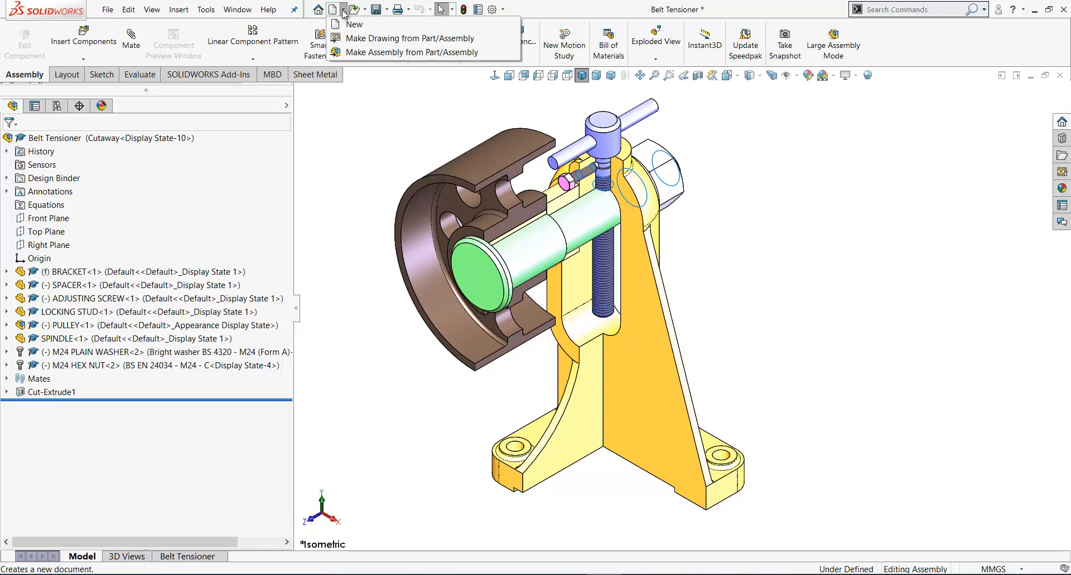
click(353, 24)
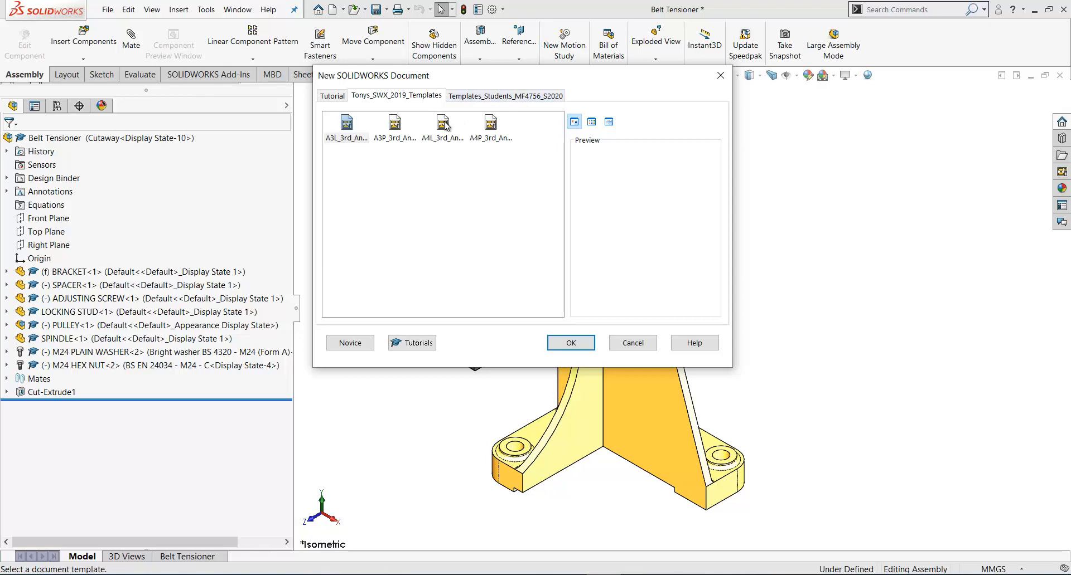
mouse_move(442, 123)
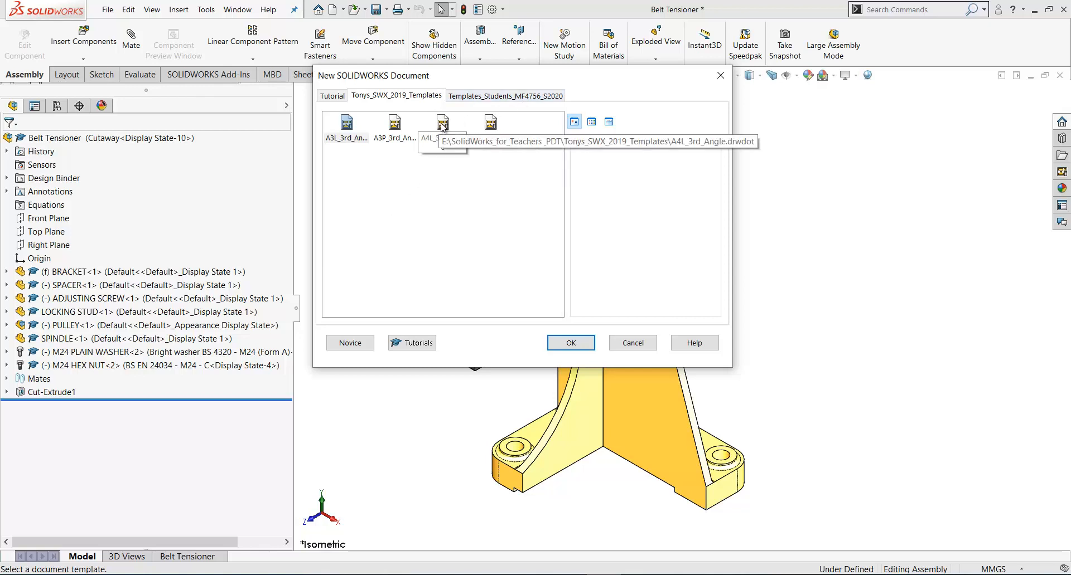
click(631, 343)
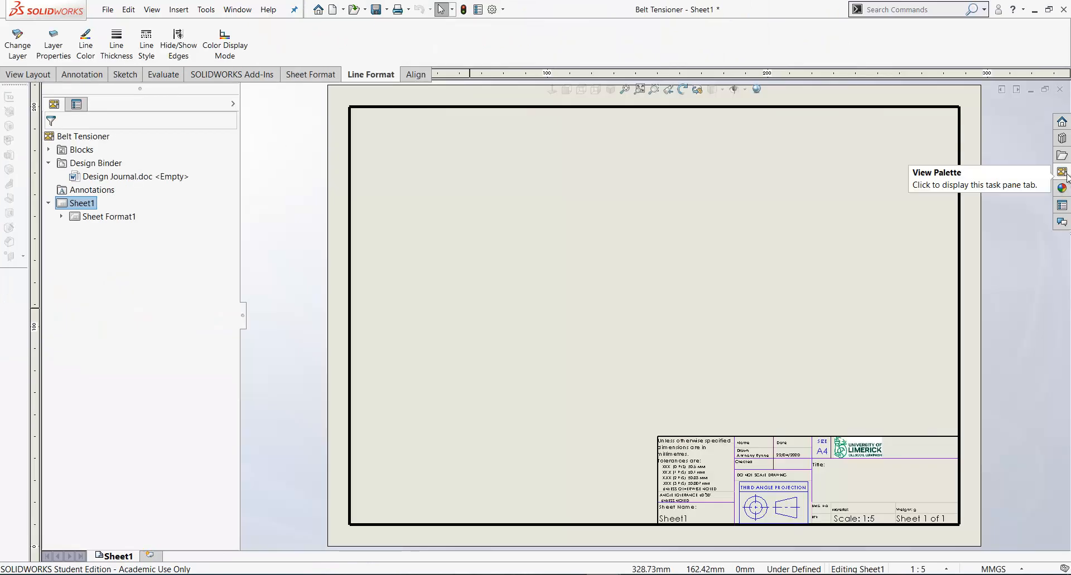
Step: Drag the *Isometric view from the View Palette onto the sheet and set the sheet scale to 1:2
click(1061, 171)
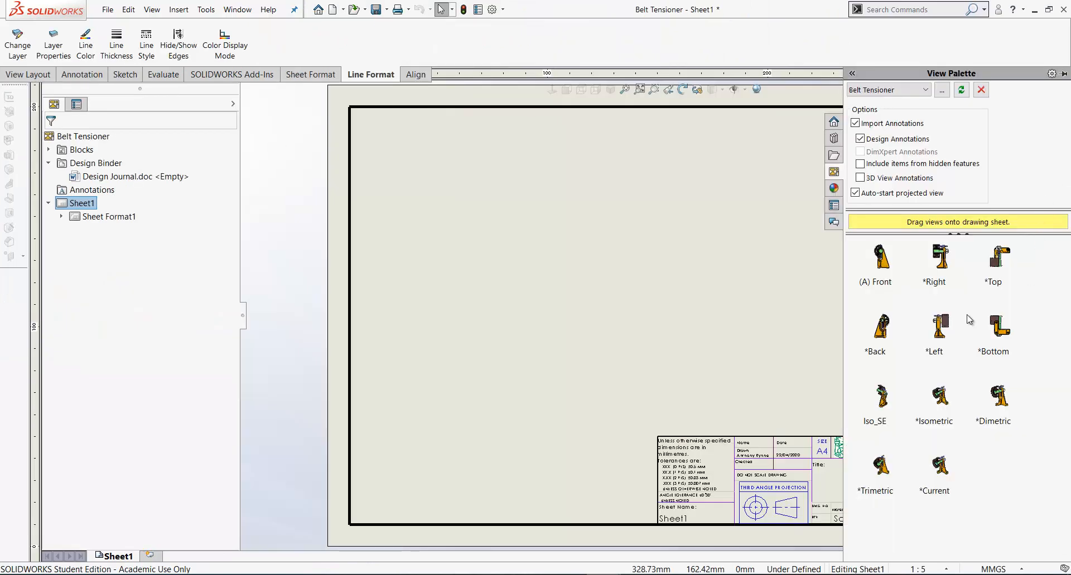
mouse_move(963, 411)
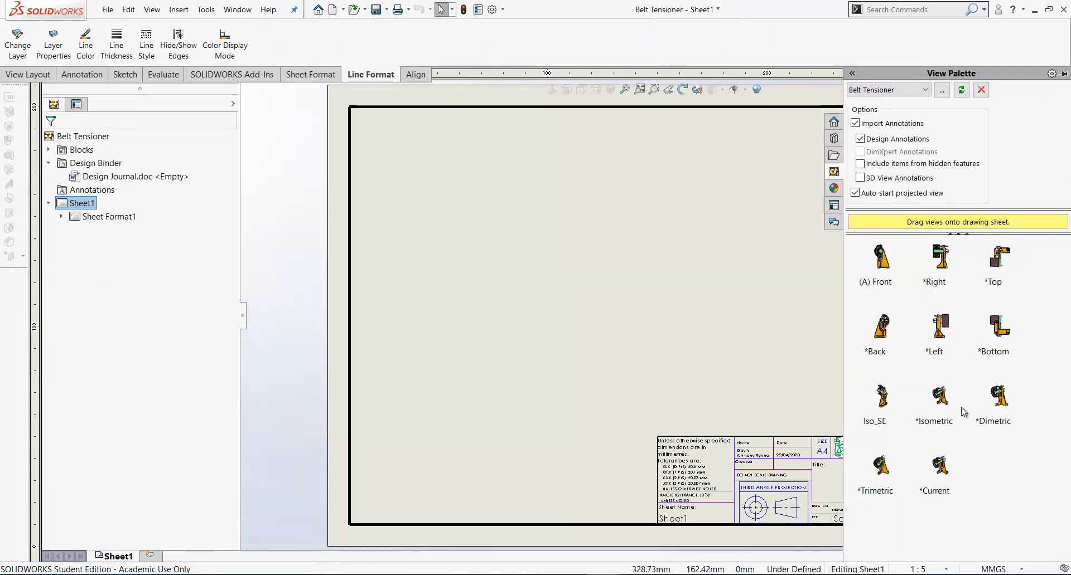
click(933, 399)
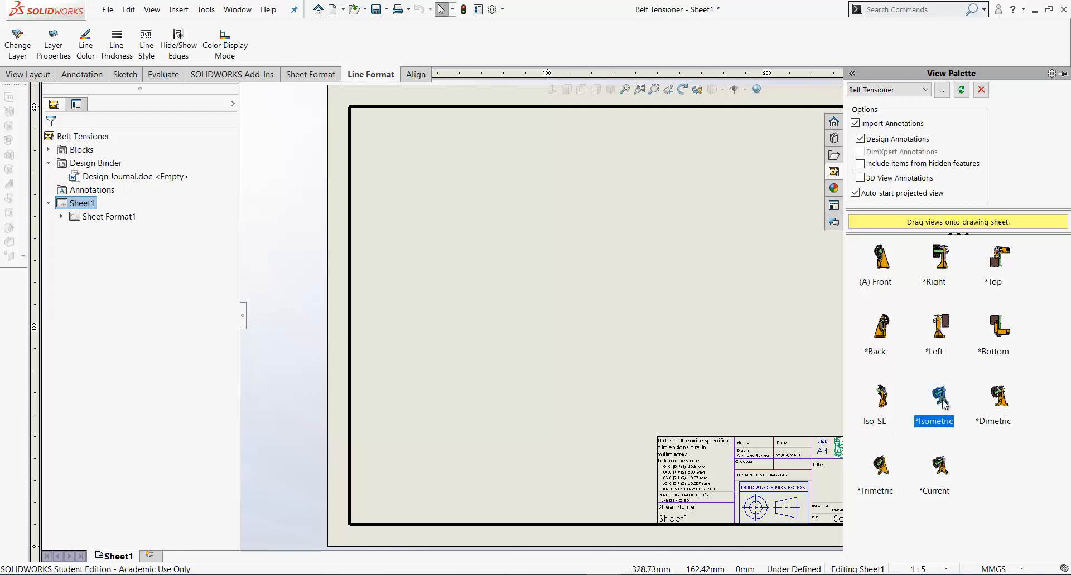
drag(933, 397, 696, 297)
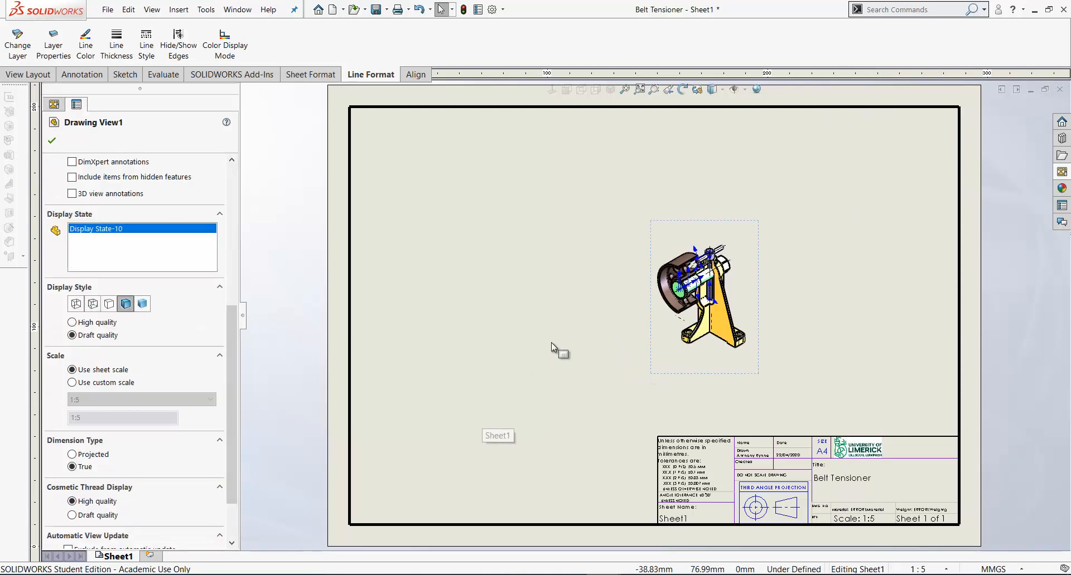
mouse_move(125, 304)
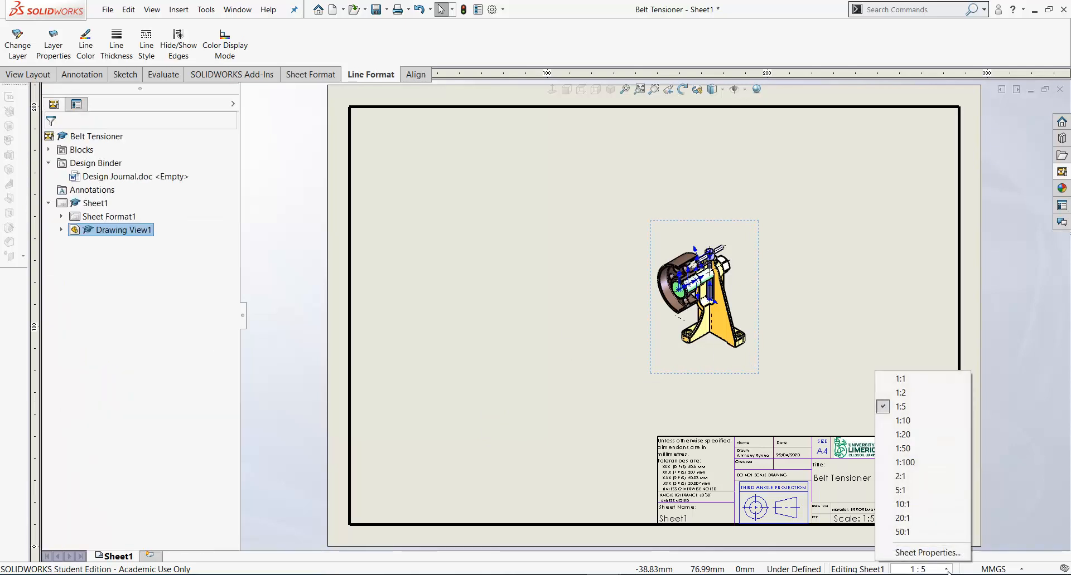
click(900, 393)
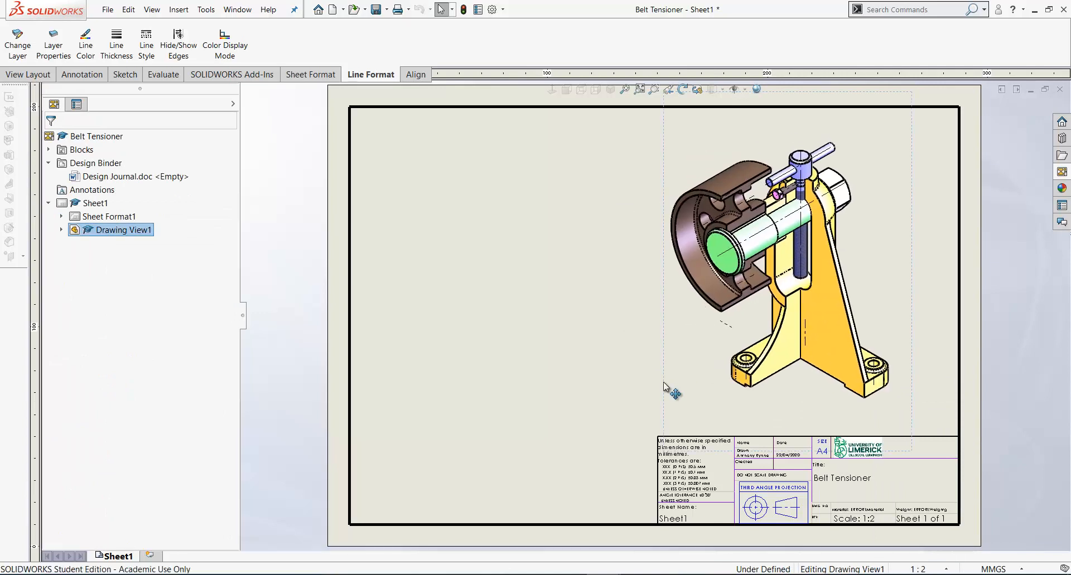
click(119, 229)
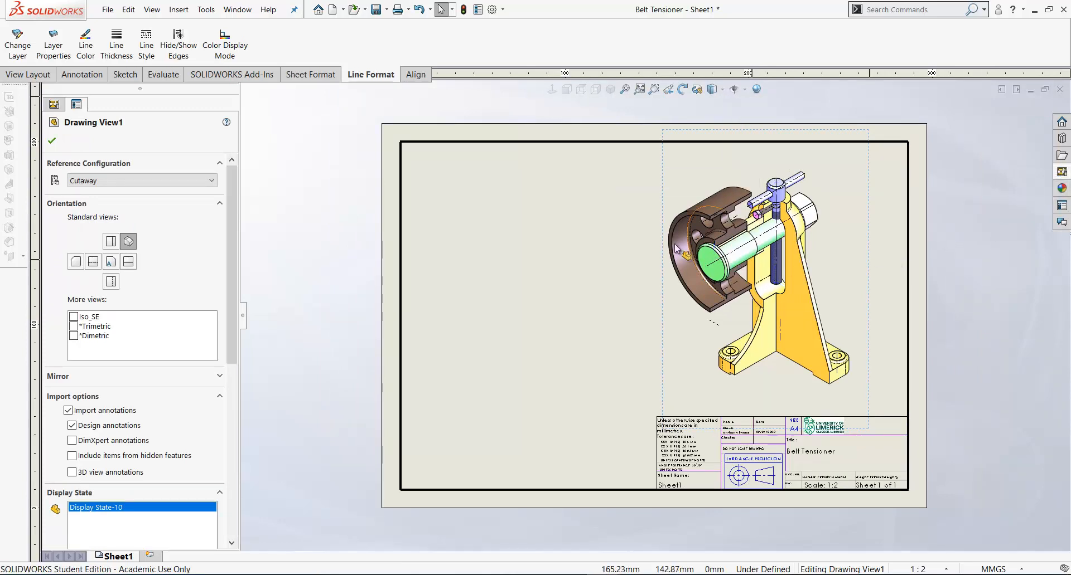
mouse_move(532, 171)
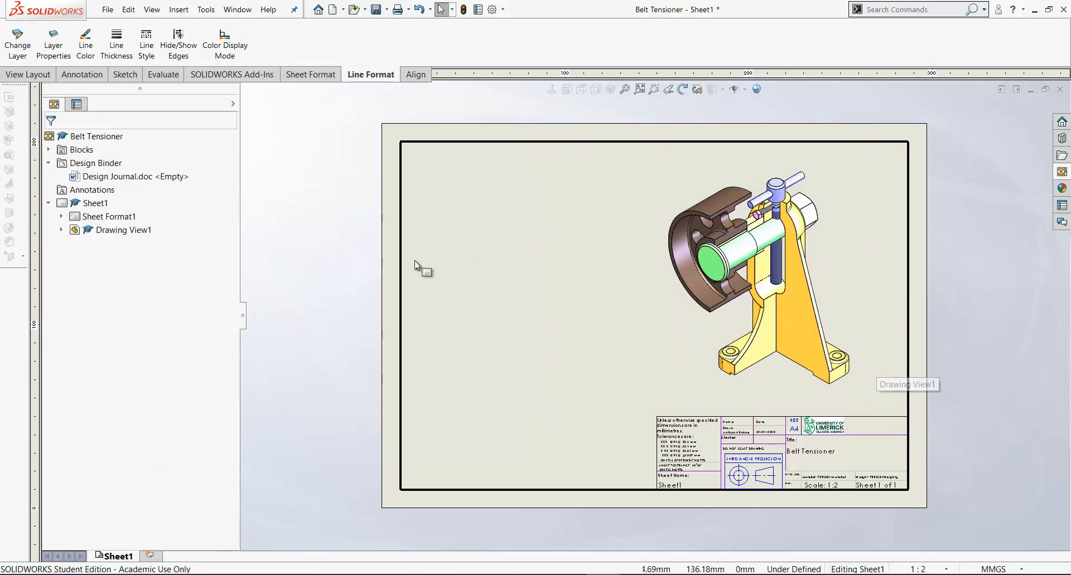
click(751, 273)
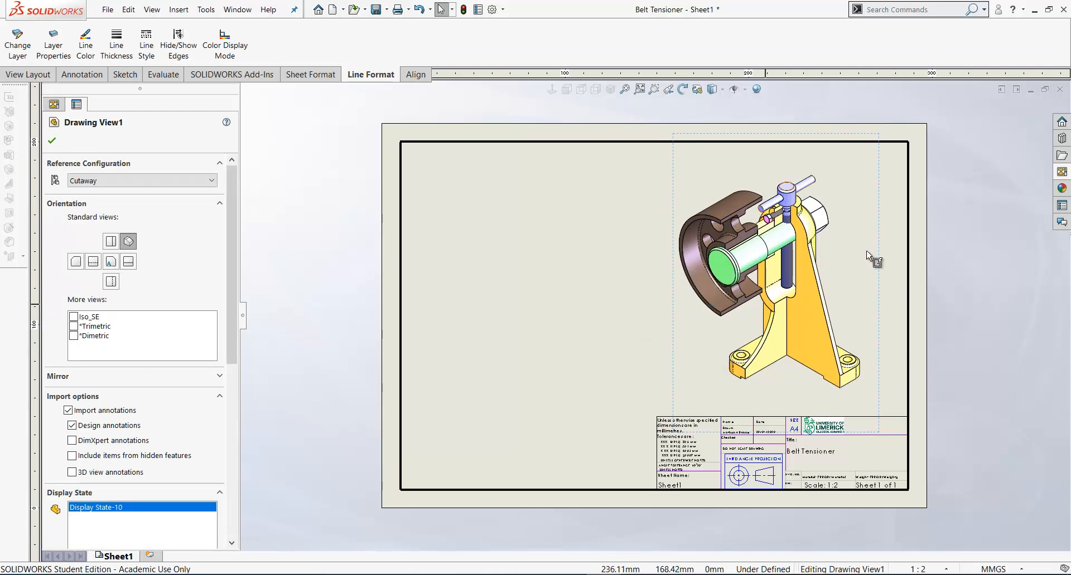
click(52, 104)
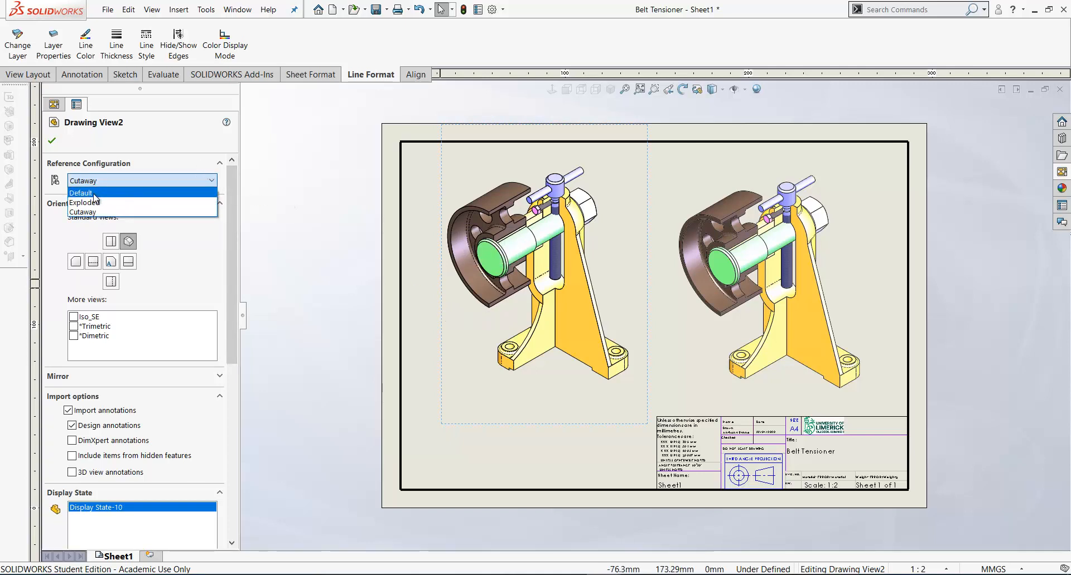
Step: Set the left isometric view's reference configuration to Default
click(81, 193)
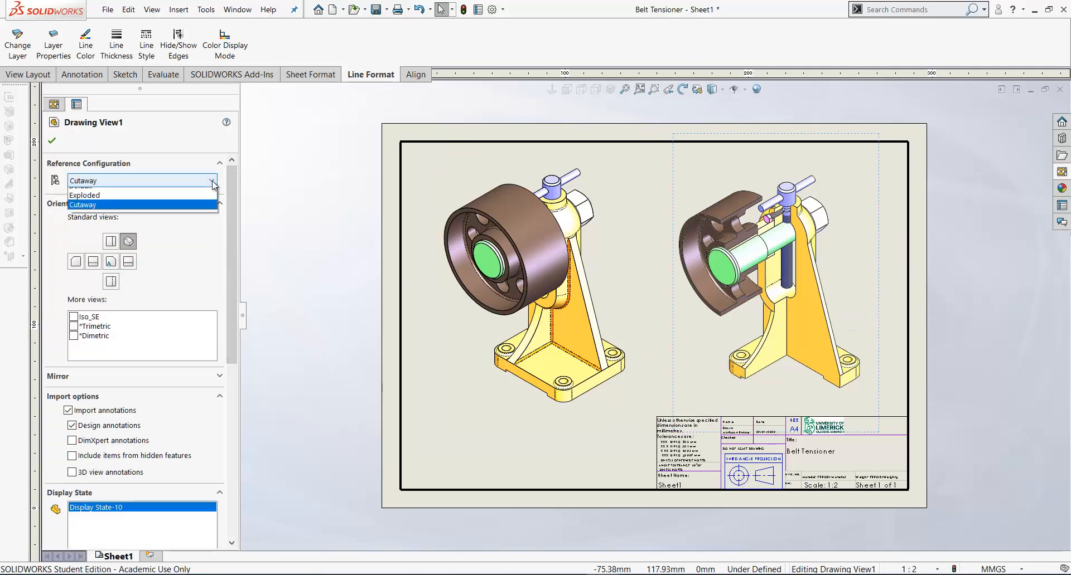
mouse_move(123, 202)
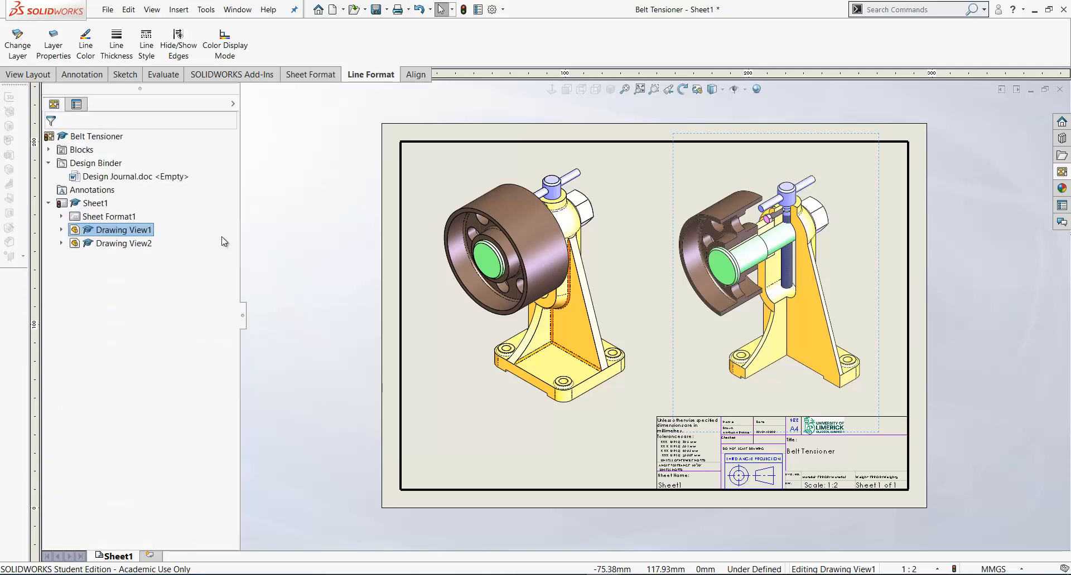
click(303, 392)
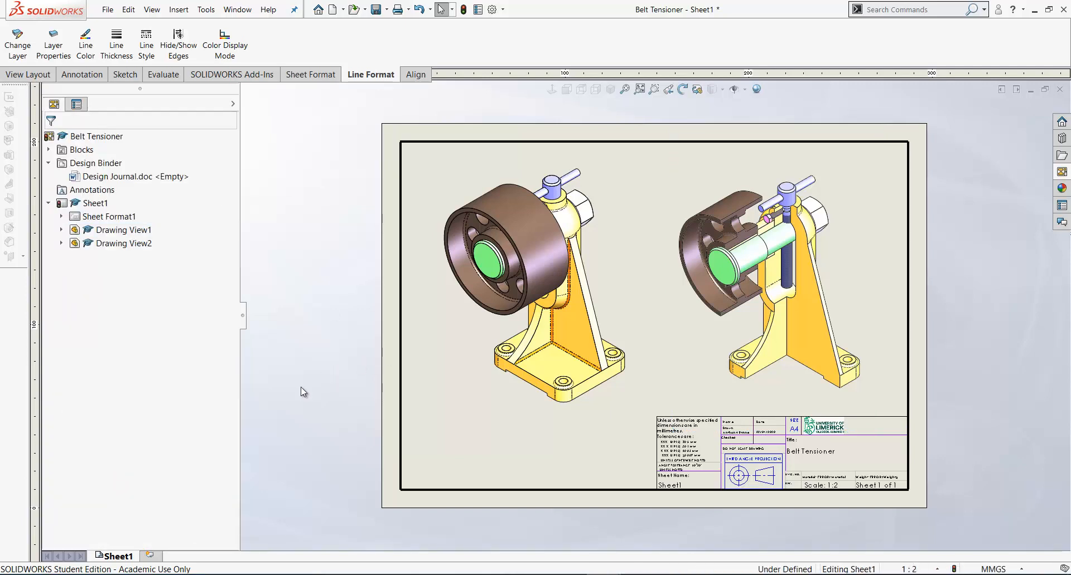